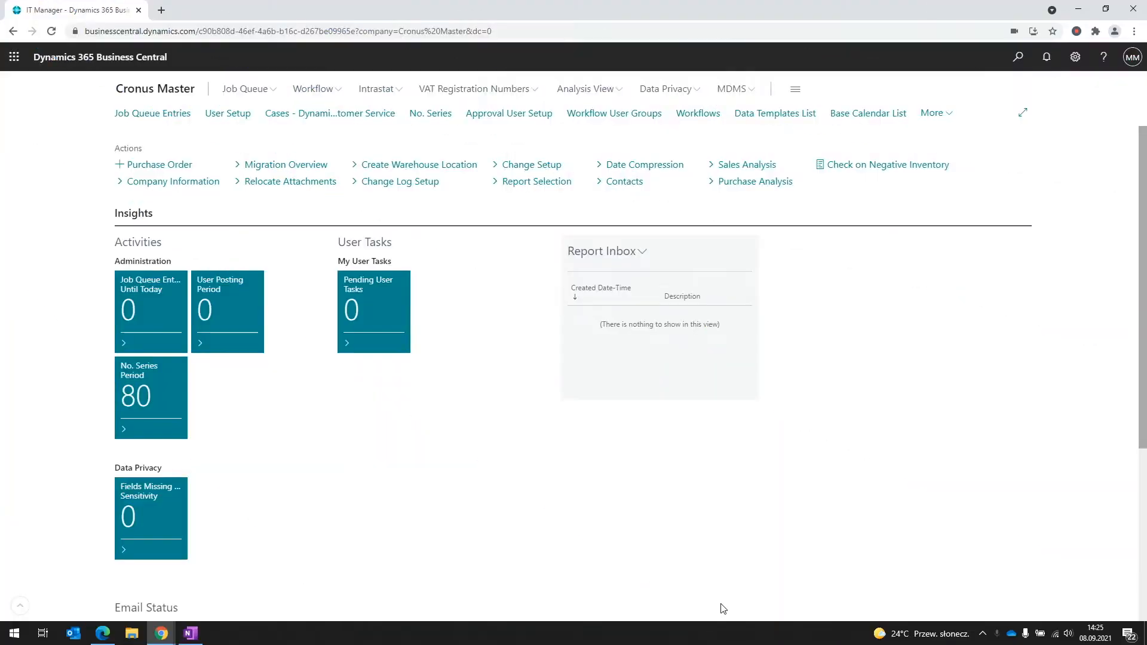
pyautogui.moveTo(733, 559)
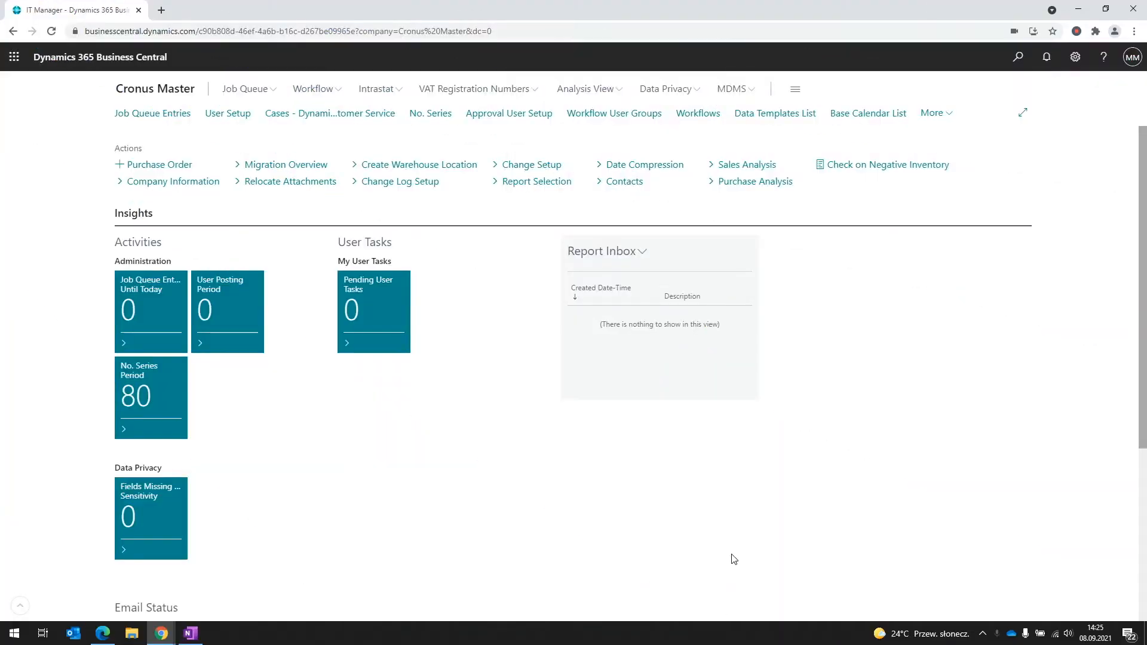
pyautogui.moveTo(729, 547)
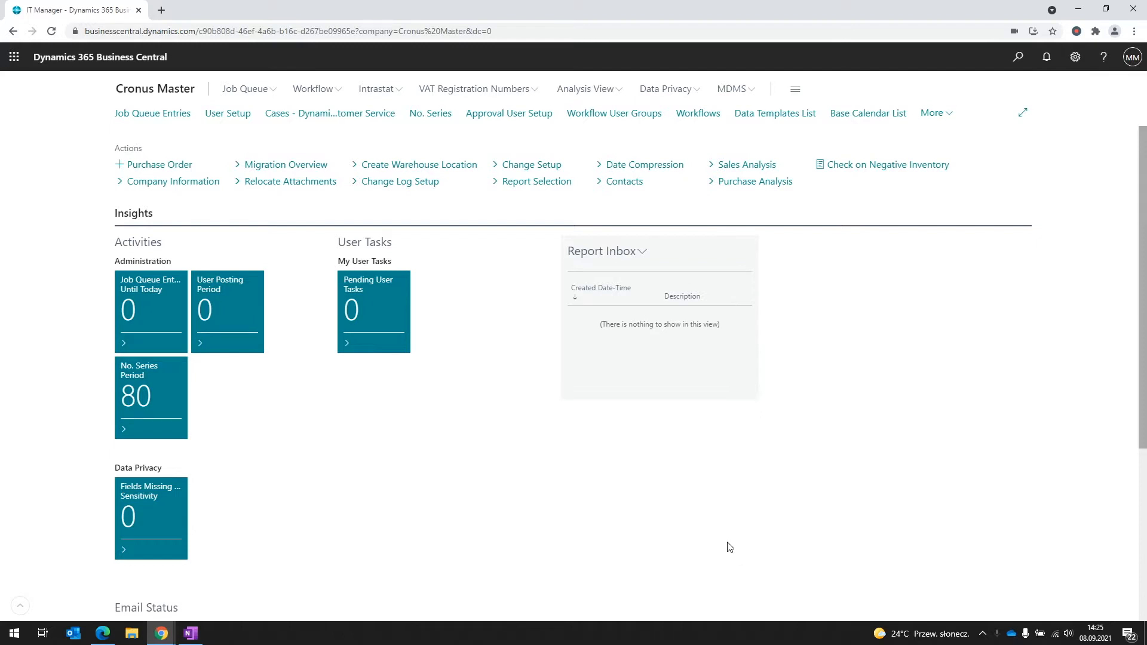
pyautogui.moveTo(726, 544)
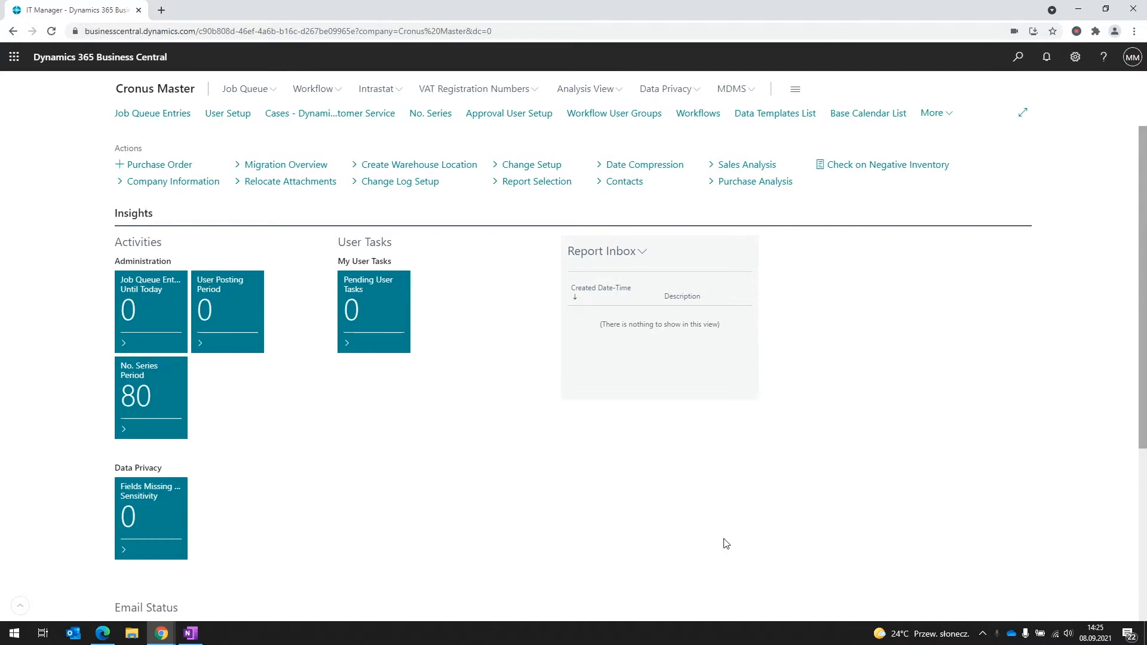
pyautogui.moveTo(750, 93)
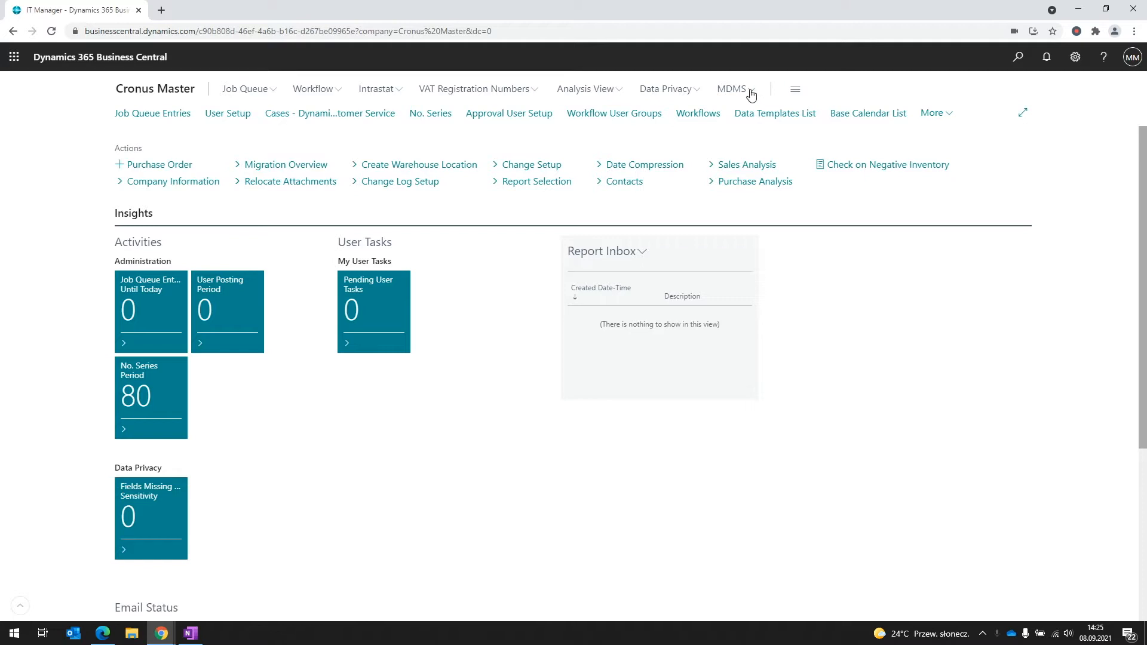
# Step: Check the MDMS setup page, then search for the Payment Terms page
pyautogui.click(730, 89)
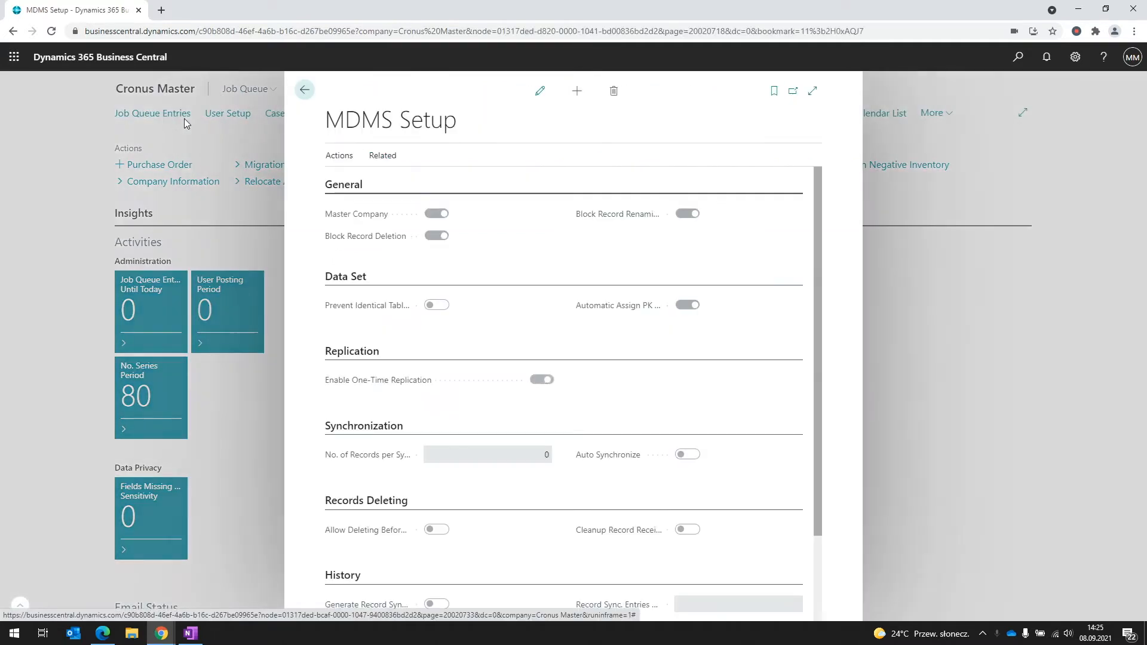
pyautogui.moveTo(596, 223)
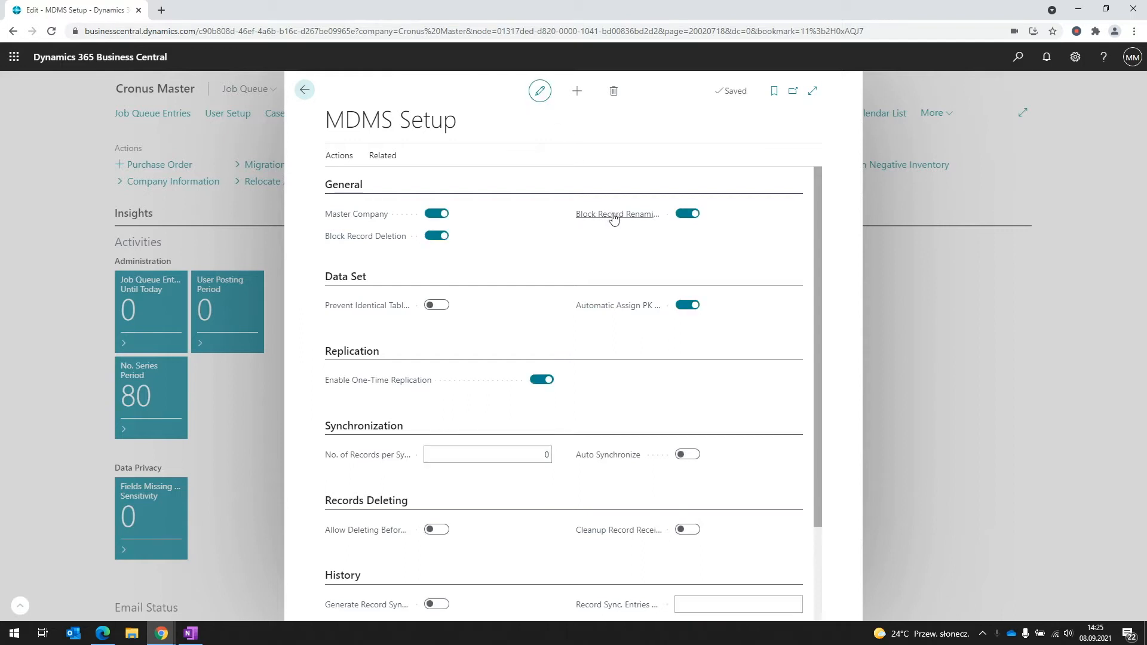
pyautogui.moveTo(905, 319)
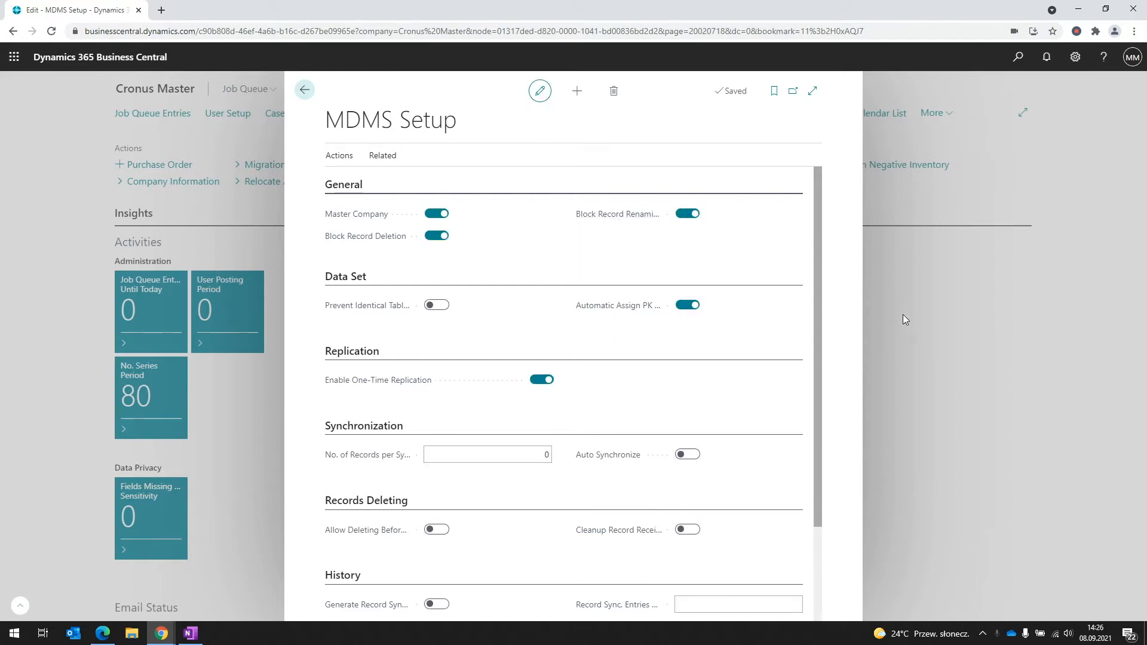
pyautogui.moveTo(616, 214)
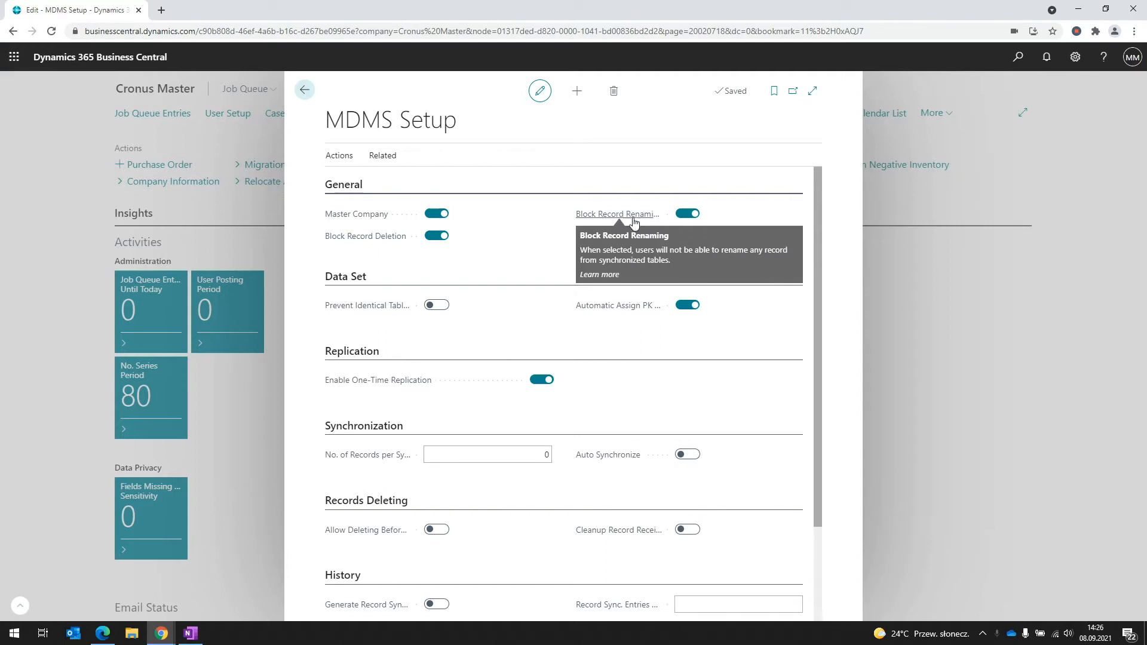
pyautogui.moveTo(640, 221)
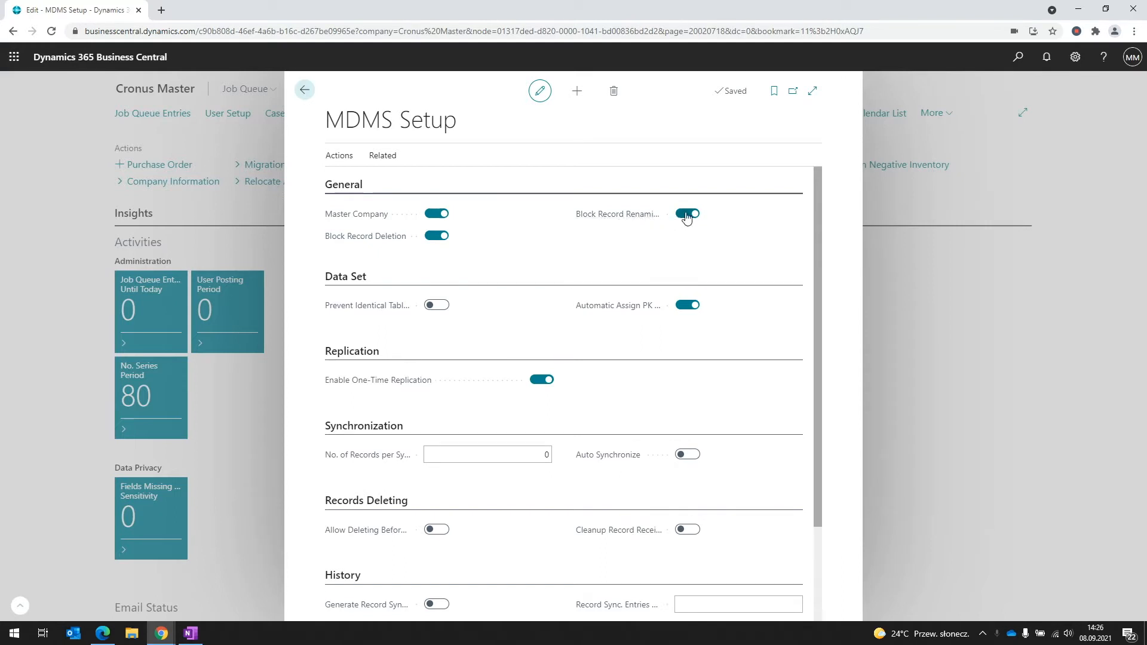
pyautogui.click(304, 90)
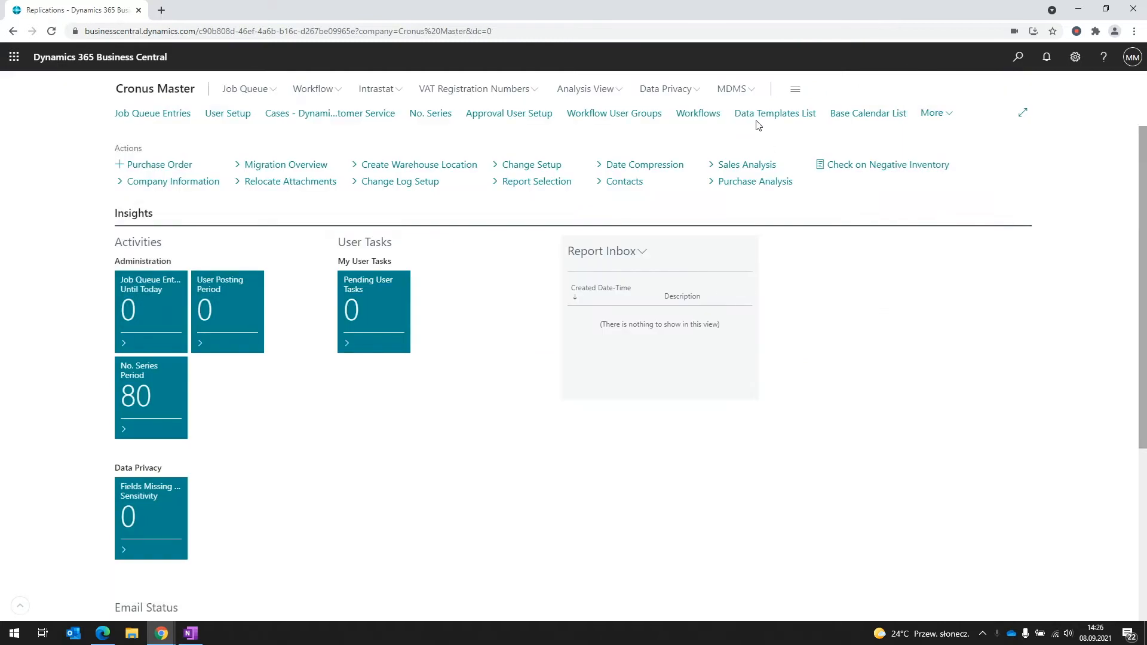
pyautogui.moveTo(967, 108)
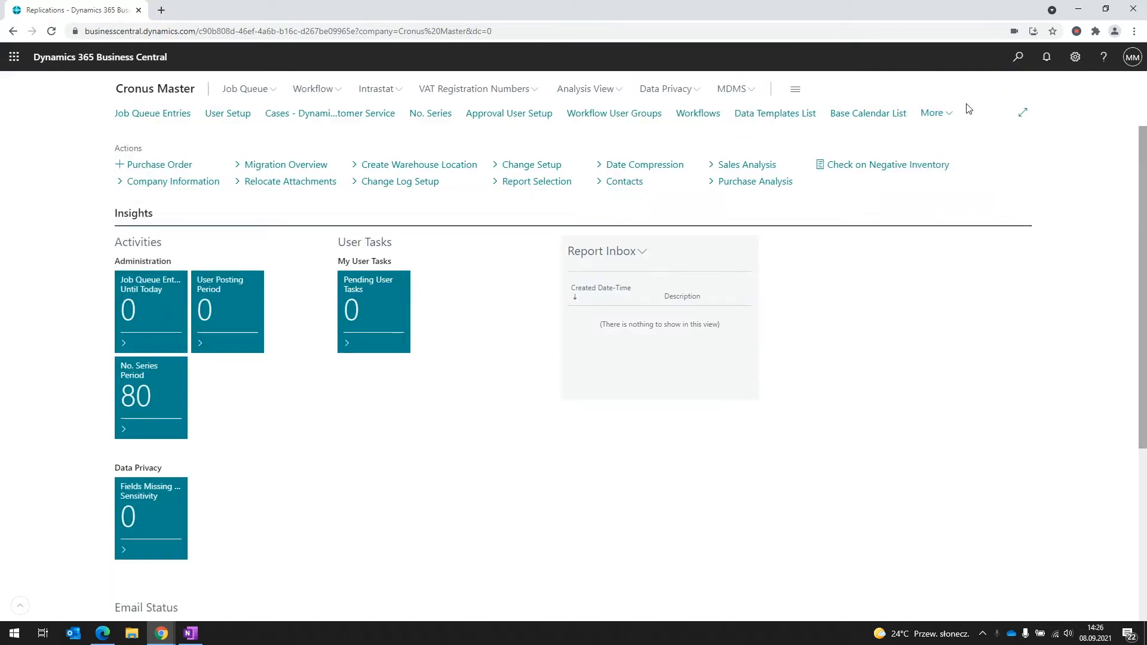
pyautogui.click(1016, 56)
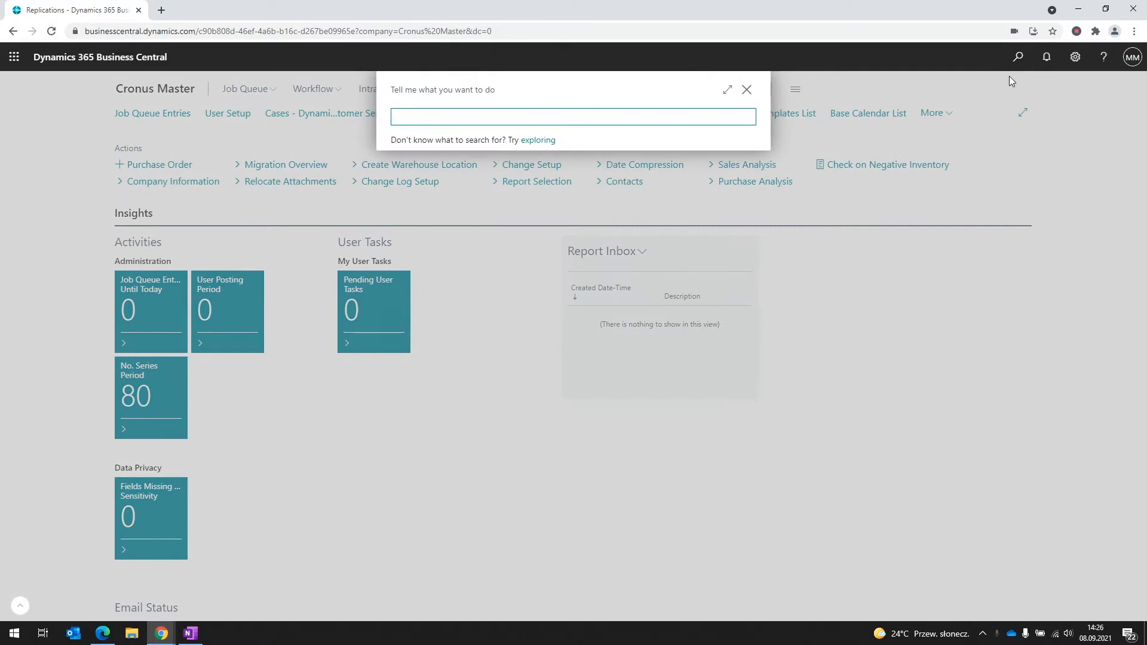
pyautogui.write('paym')
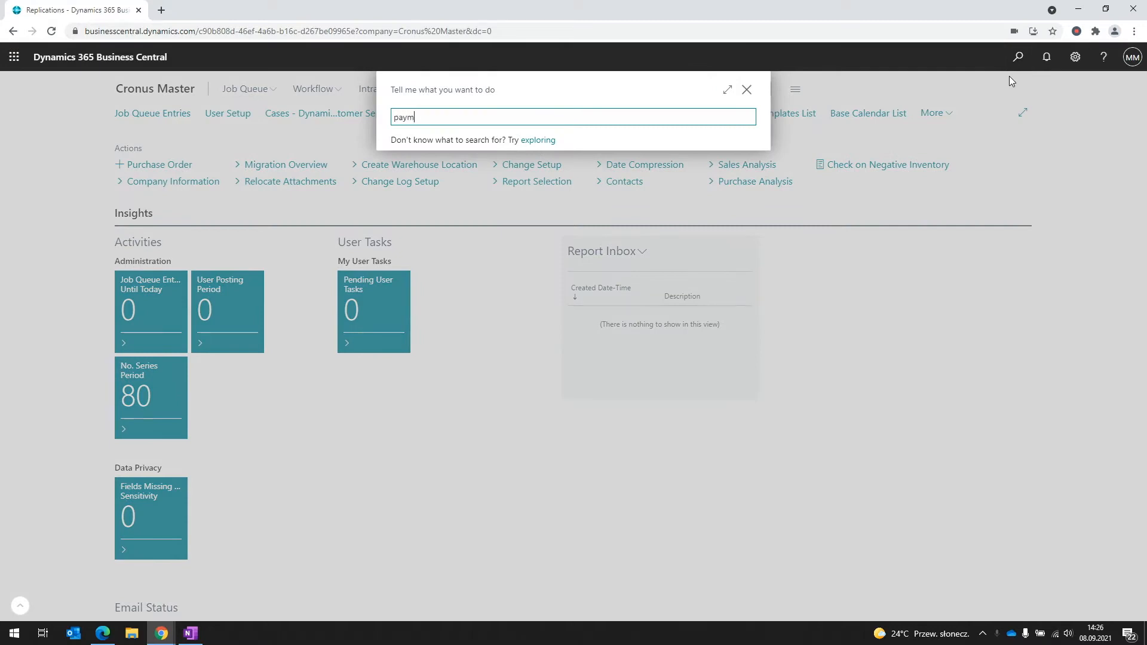
pyautogui.write('ent terms')
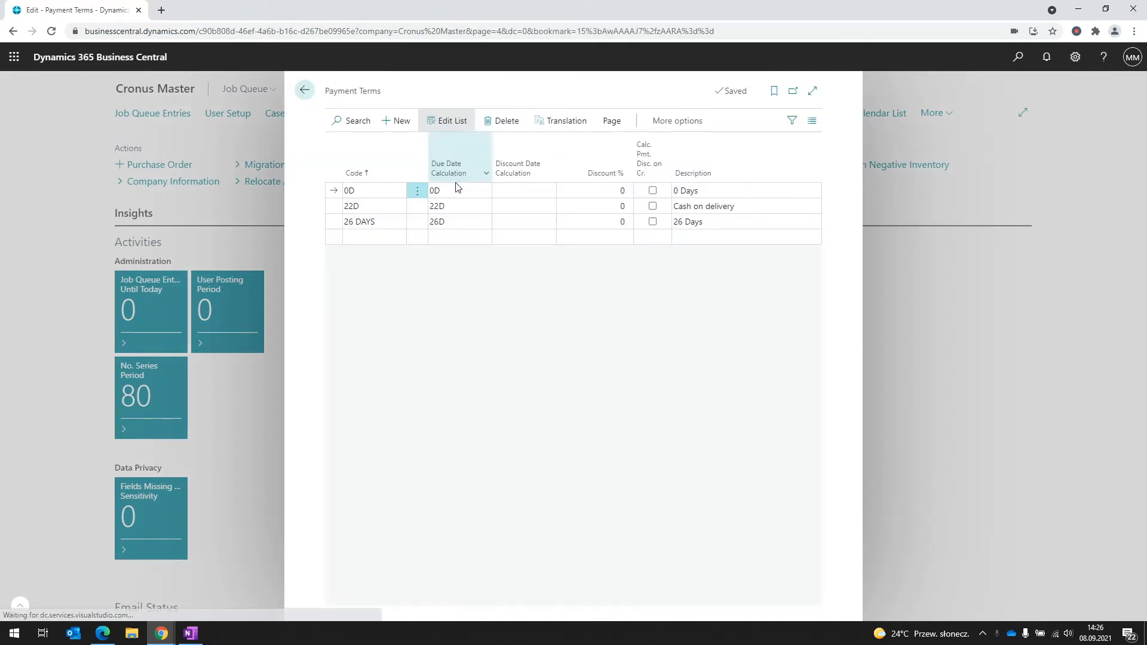
# Step: Change payment term code 0D to 20D, confirm the rename, and close the list
pyautogui.click(369, 190)
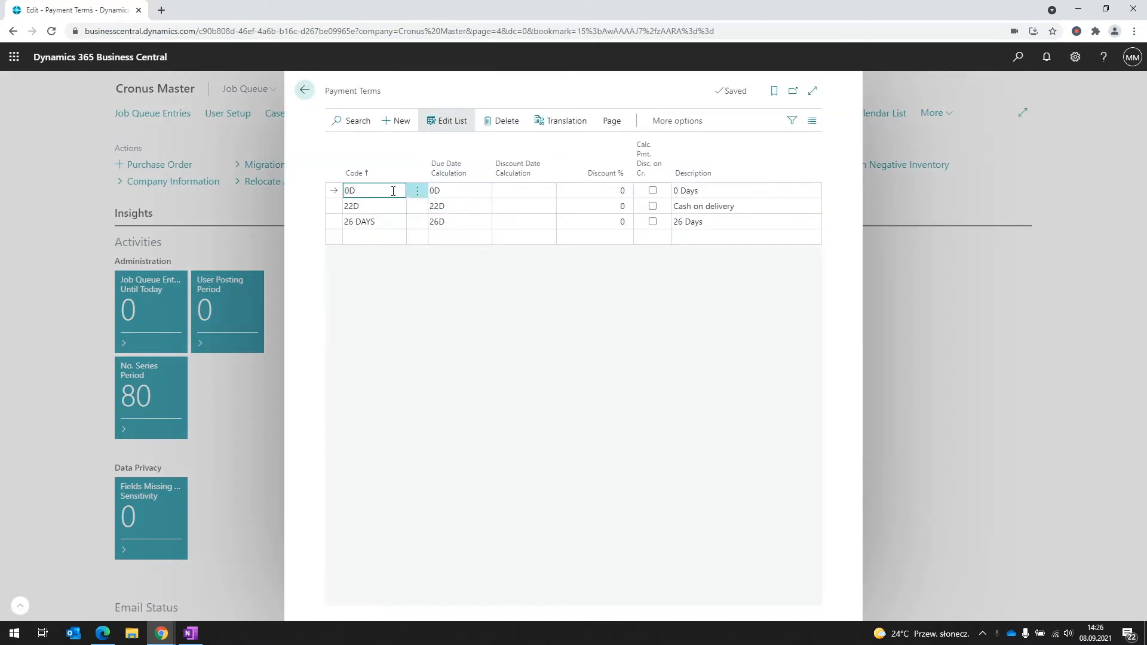
pyautogui.doubleClick(357, 190)
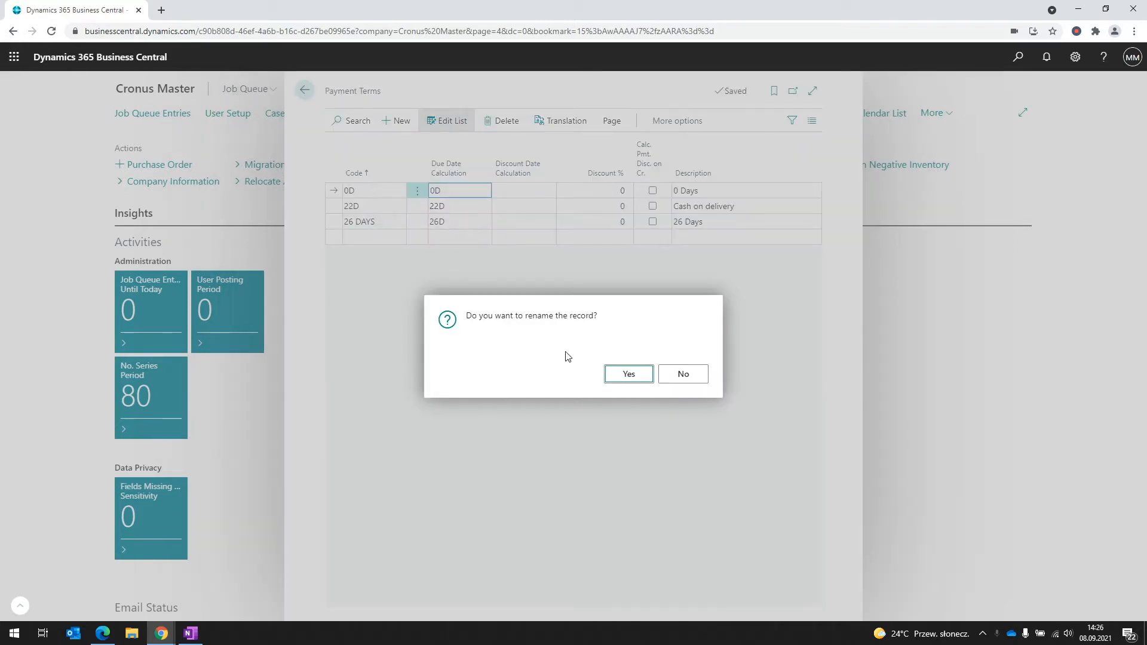
pyautogui.moveTo(628, 374)
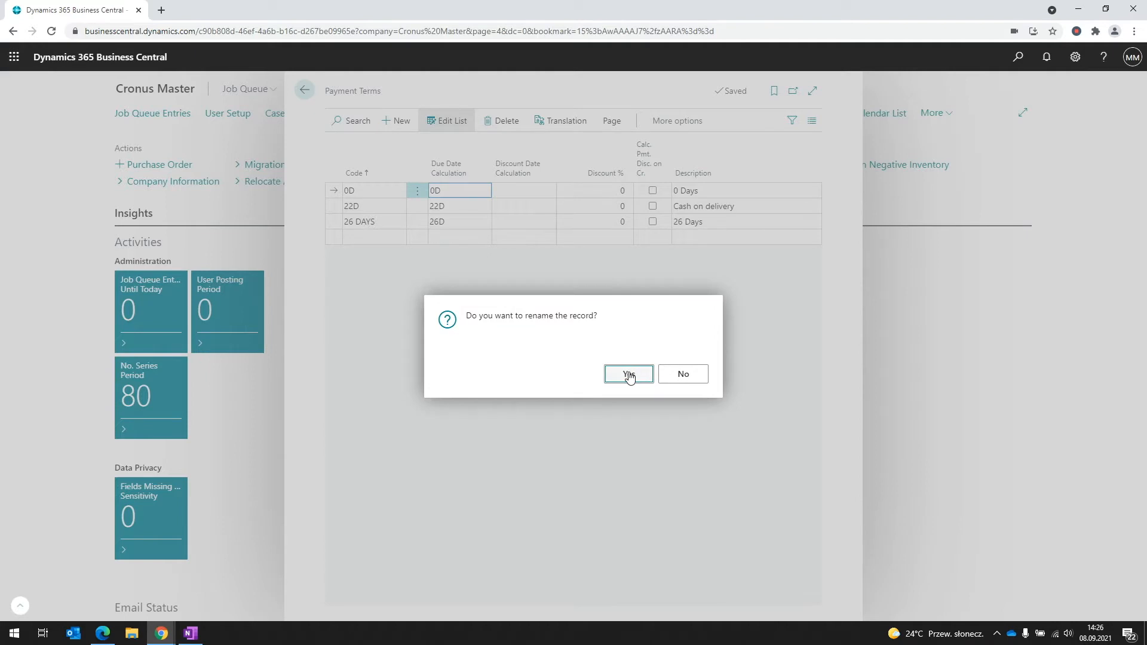
pyautogui.click(628, 374)
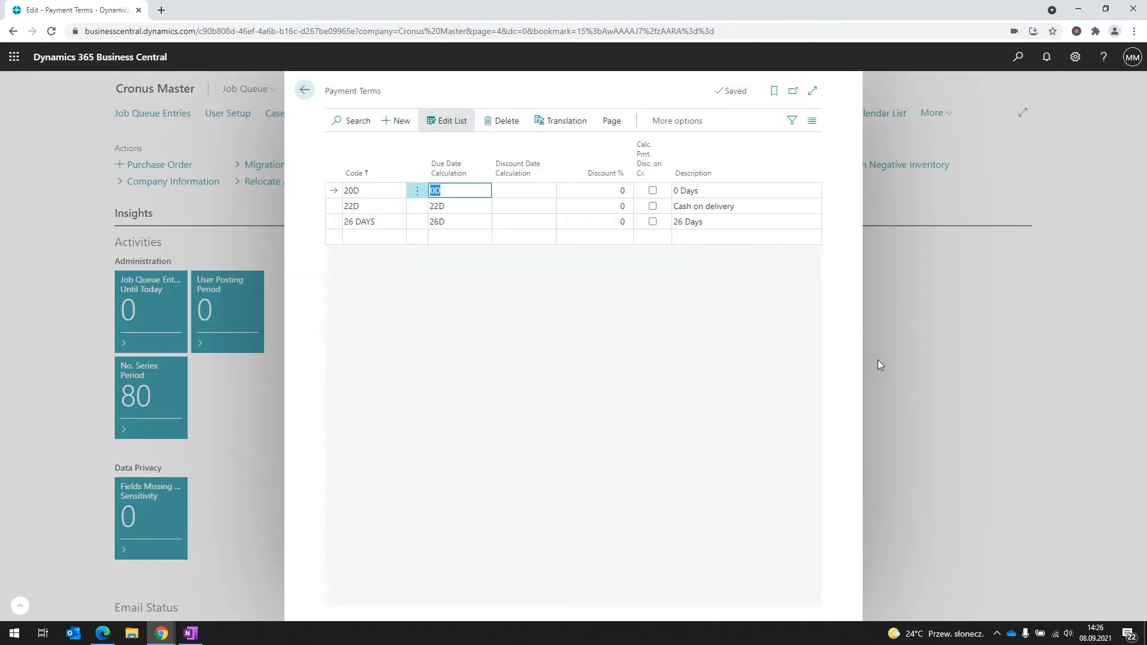
pyautogui.click(304, 90)
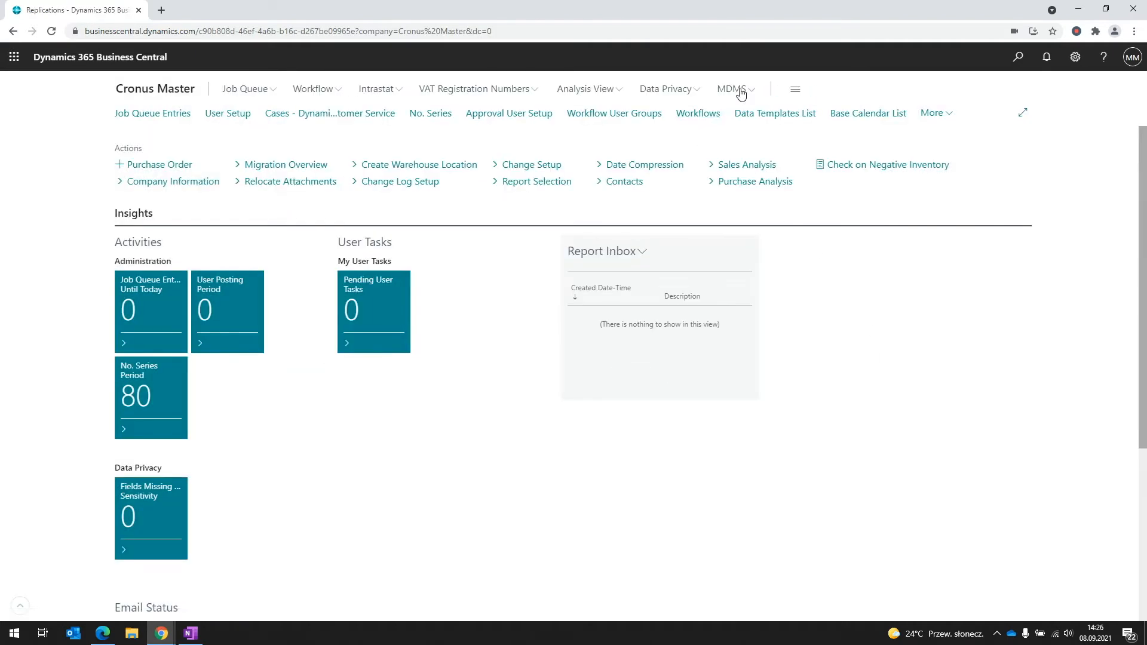
# Step: Open the REP001 Finance > Cronus Denmark card from MDMS Replications and show its related pages
pyautogui.click(734, 88)
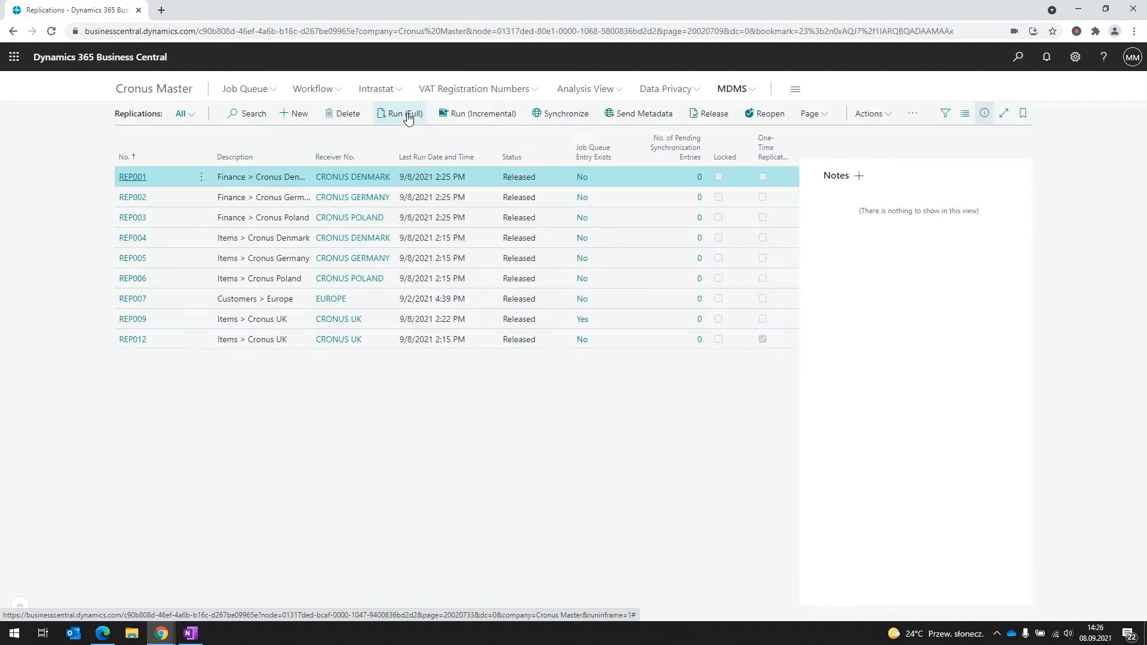
pyautogui.moveTo(639, 180)
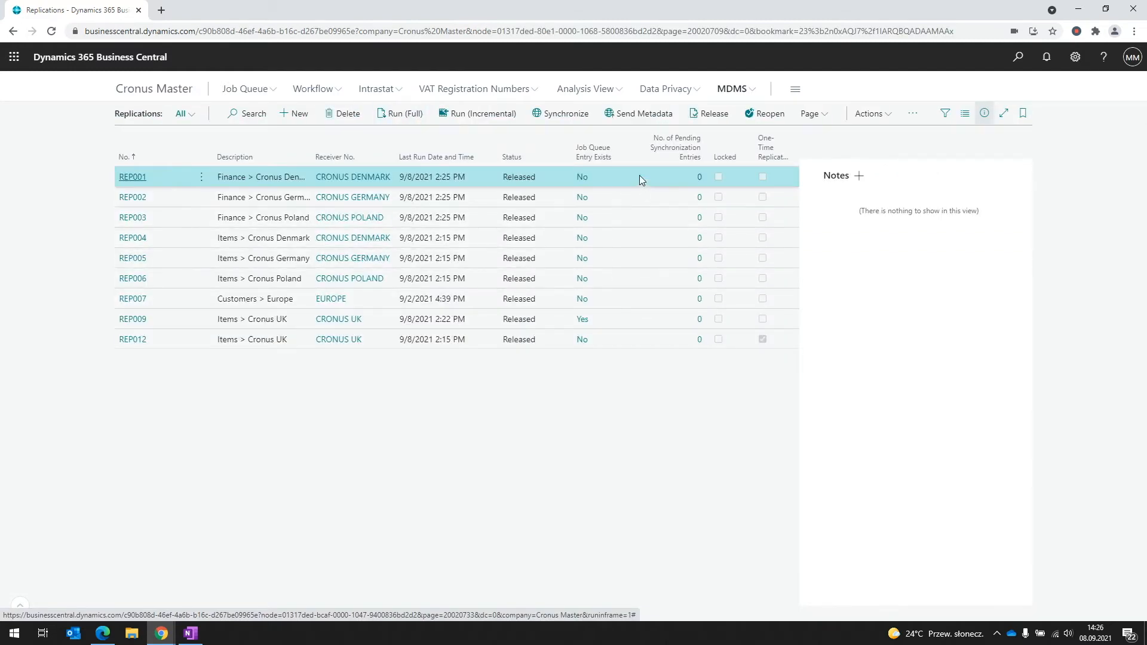
pyautogui.moveTo(410, 206)
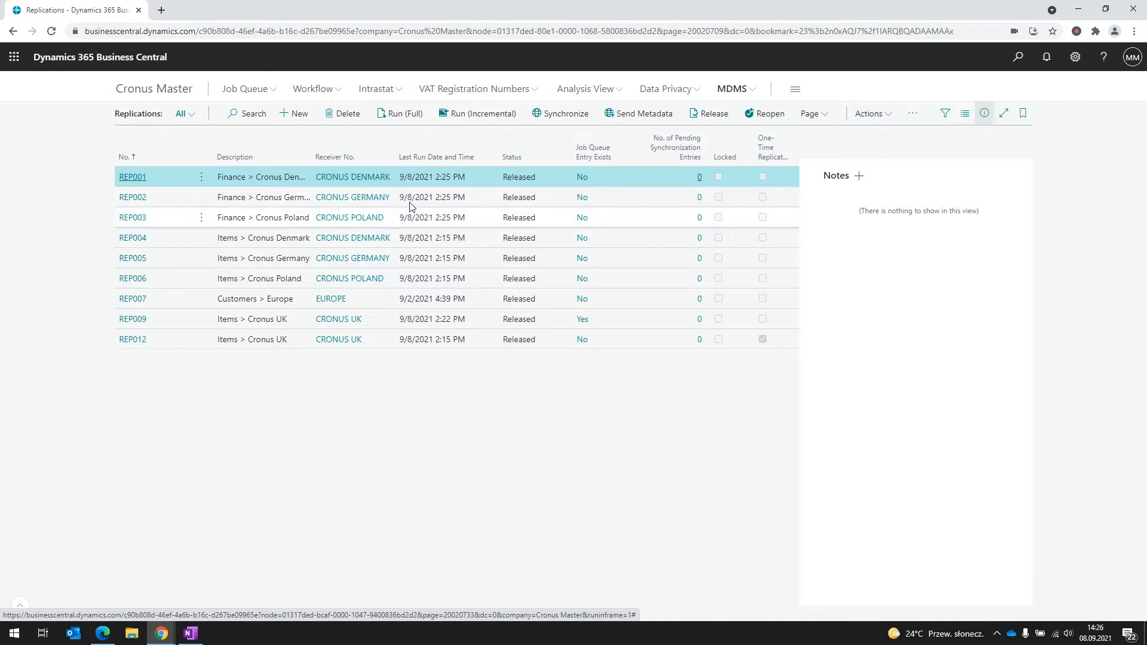
pyautogui.moveTo(765, 113)
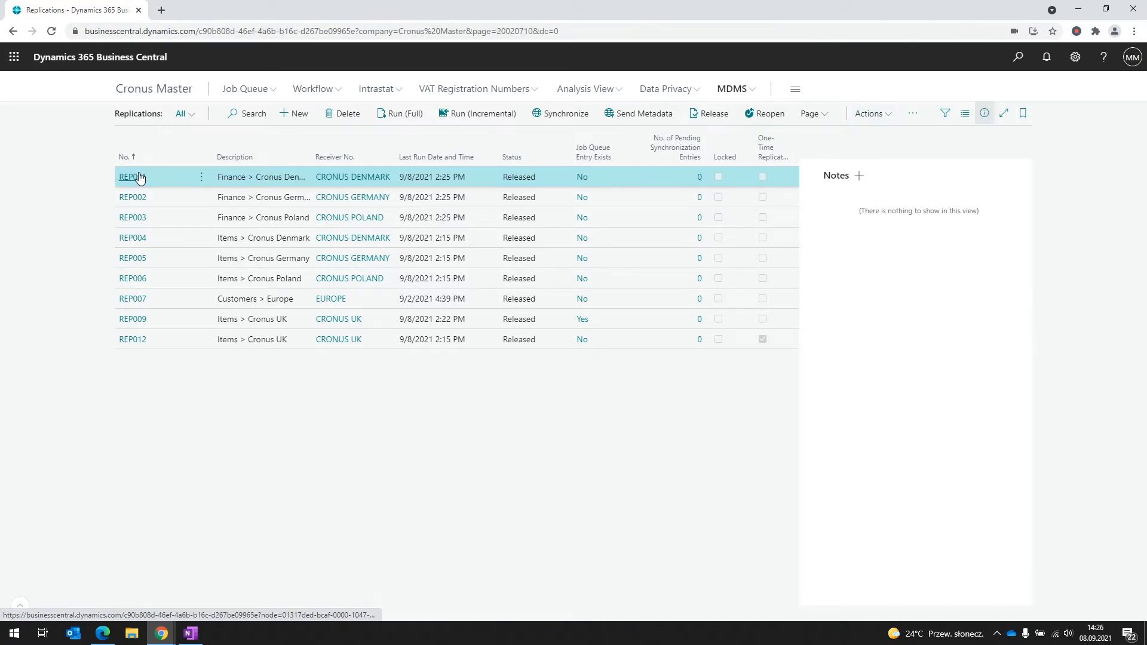
pyautogui.click(128, 176)
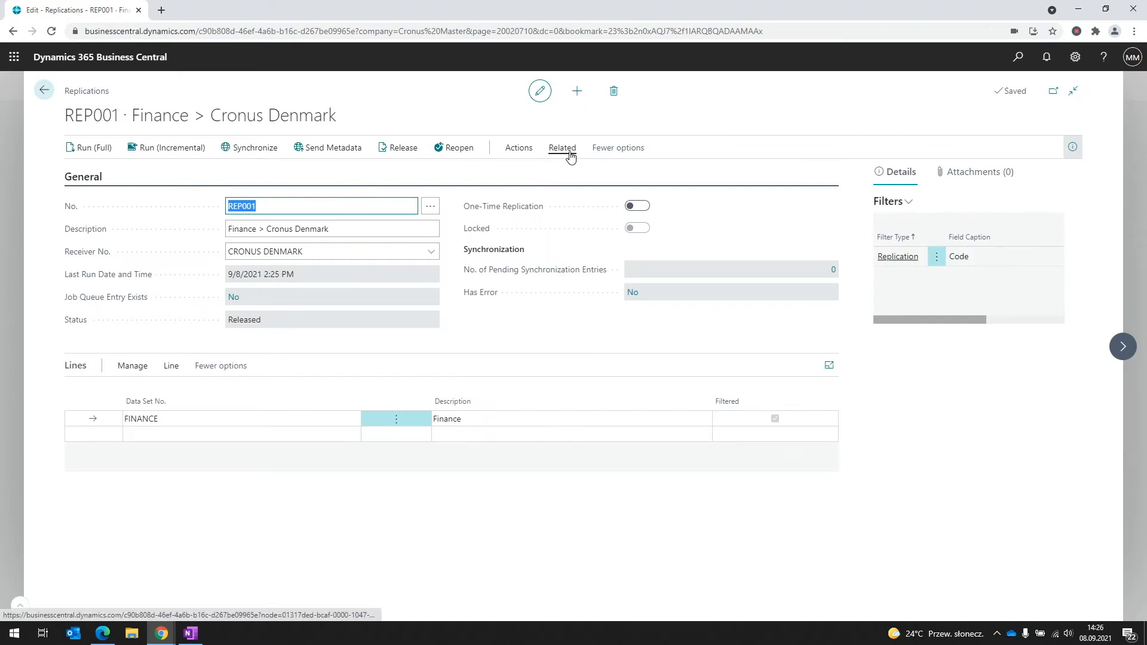
pyautogui.click(219, 418)
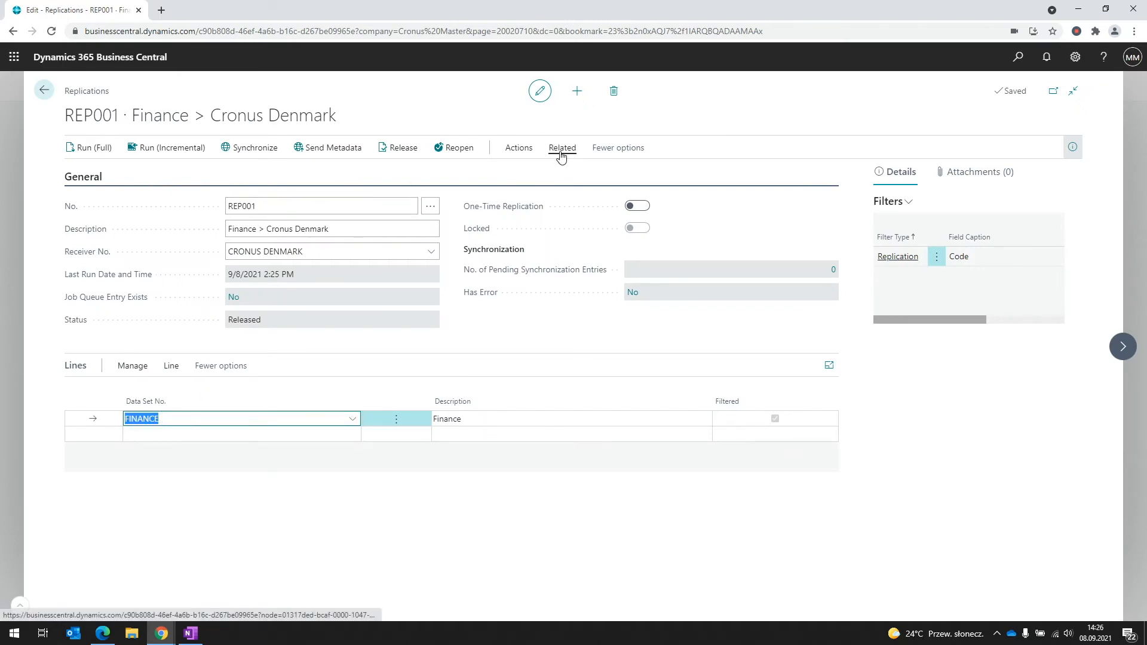
# Step: Check REP001's tracking log for the Rename entry of Payment Terms 0D to 20D
pyautogui.click(562, 147)
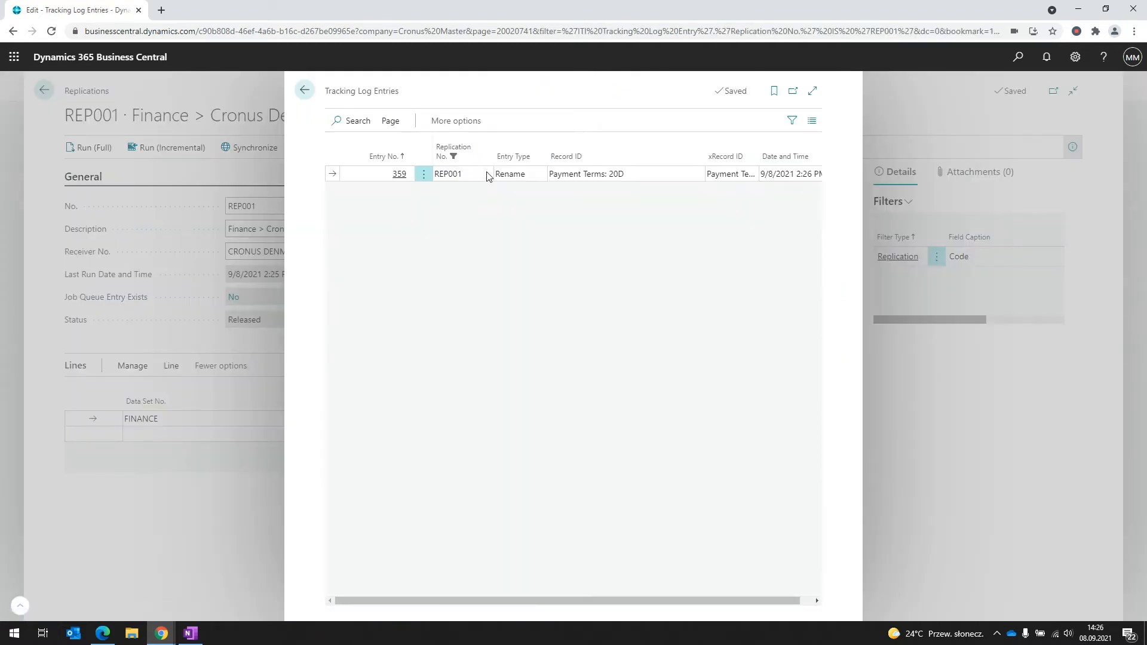
pyautogui.moveTo(516, 182)
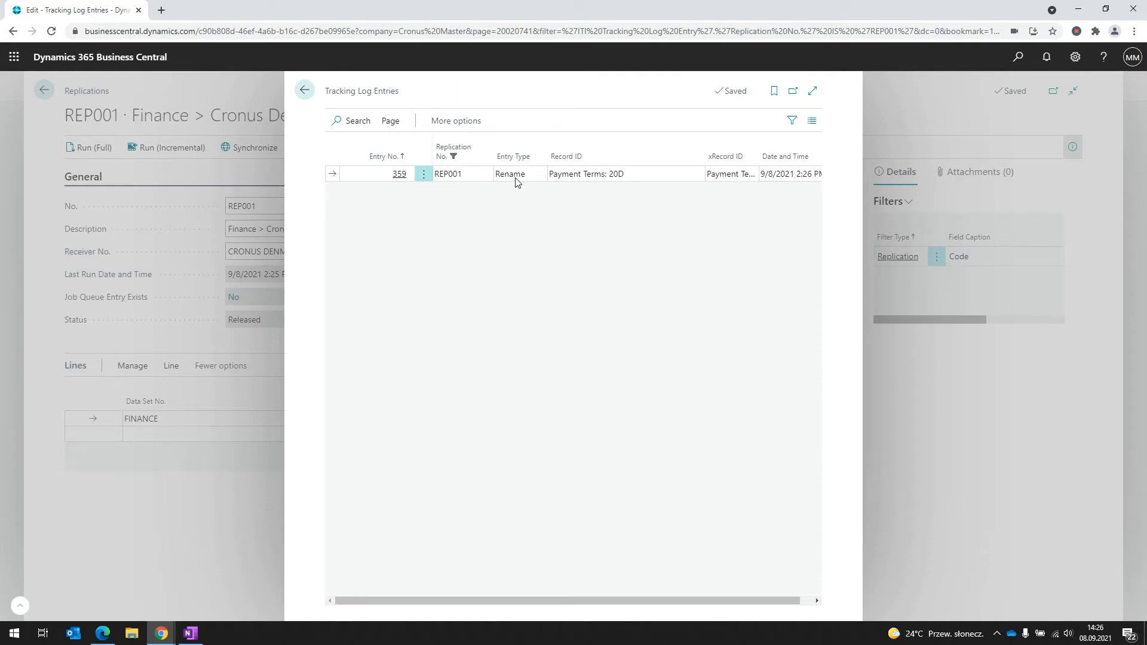
pyautogui.moveTo(795, 154)
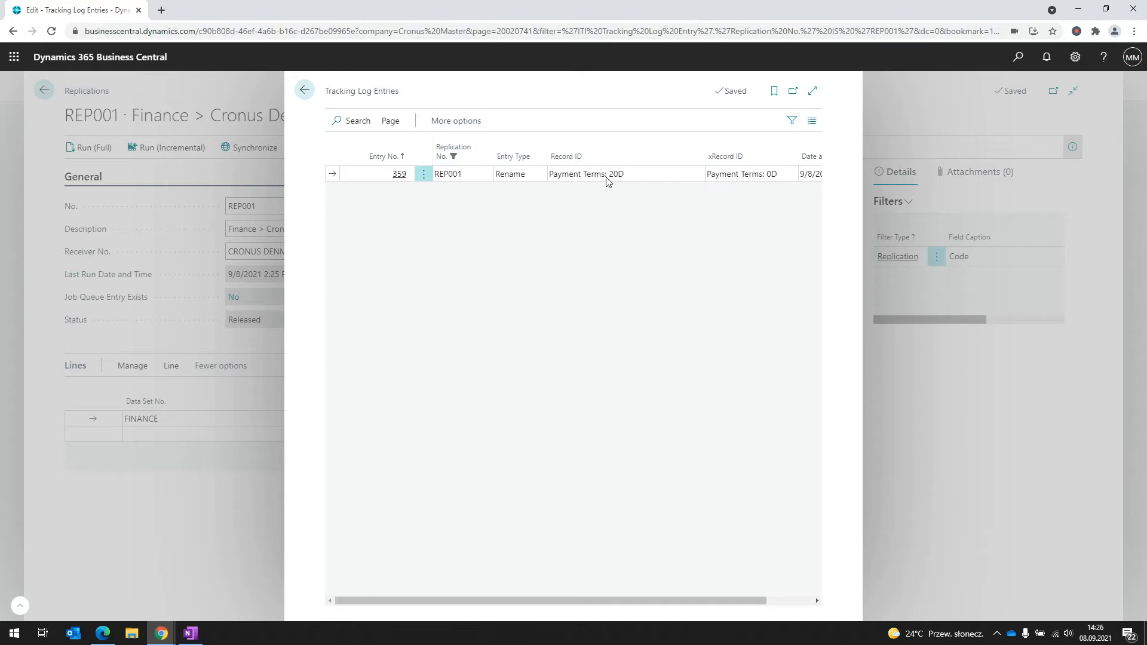
pyautogui.moveTo(770, 181)
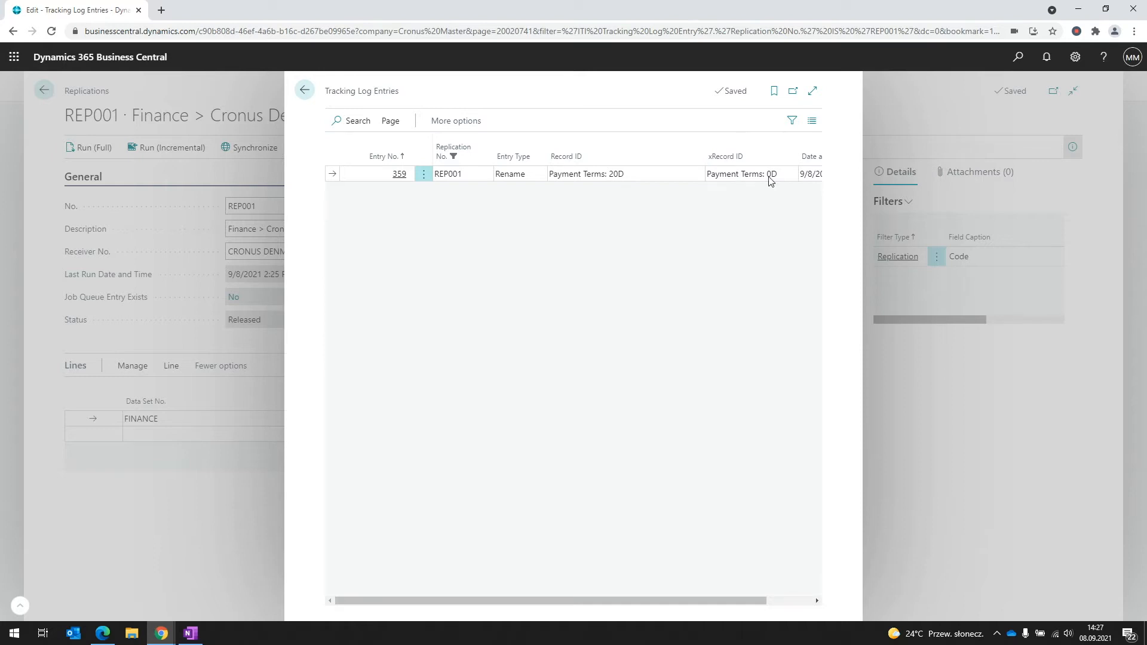
pyautogui.click(304, 91)
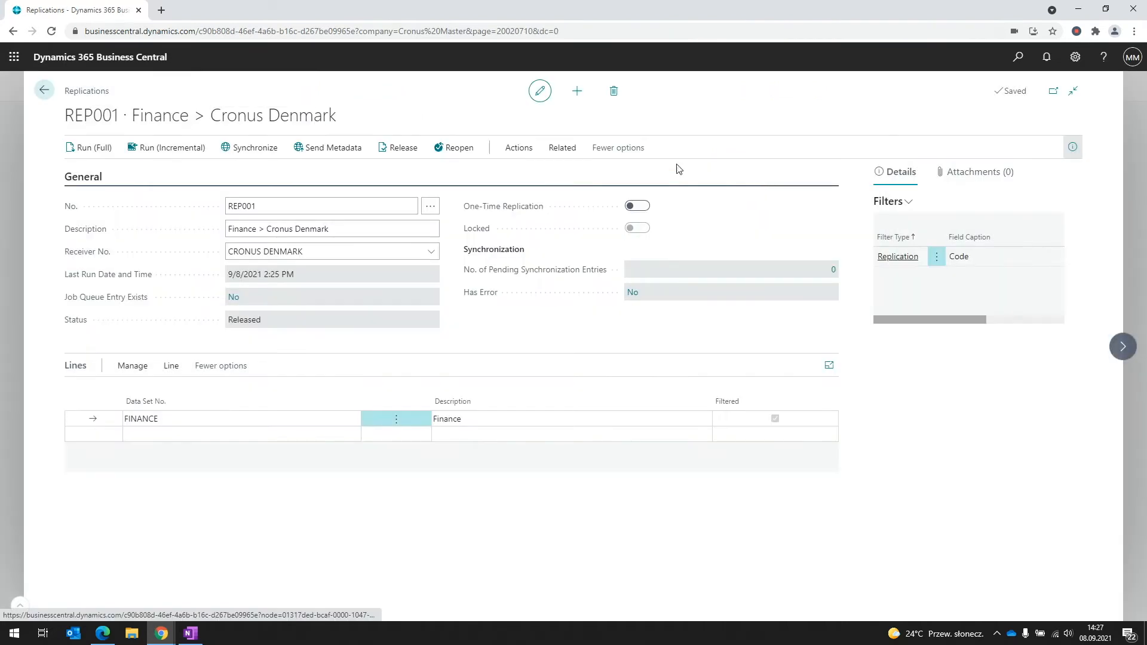
# Step: Run incremental replication for REP001 and inspect the pending Payment Terms 20D entry (old 0D)
pyautogui.click(172, 147)
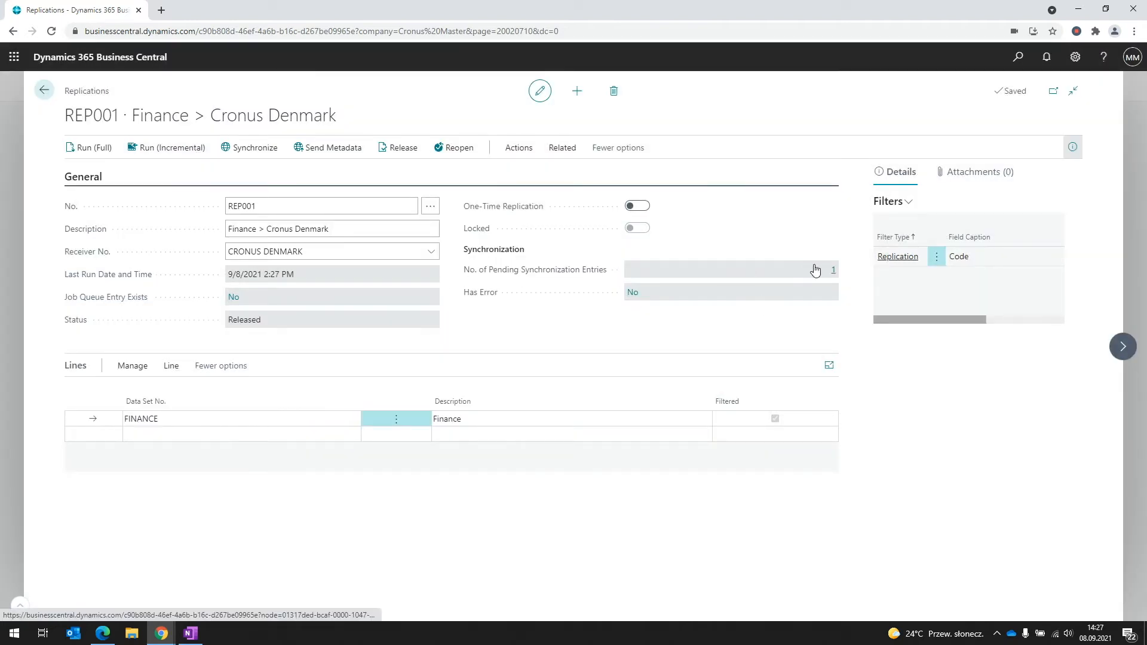
pyautogui.click(833, 270)
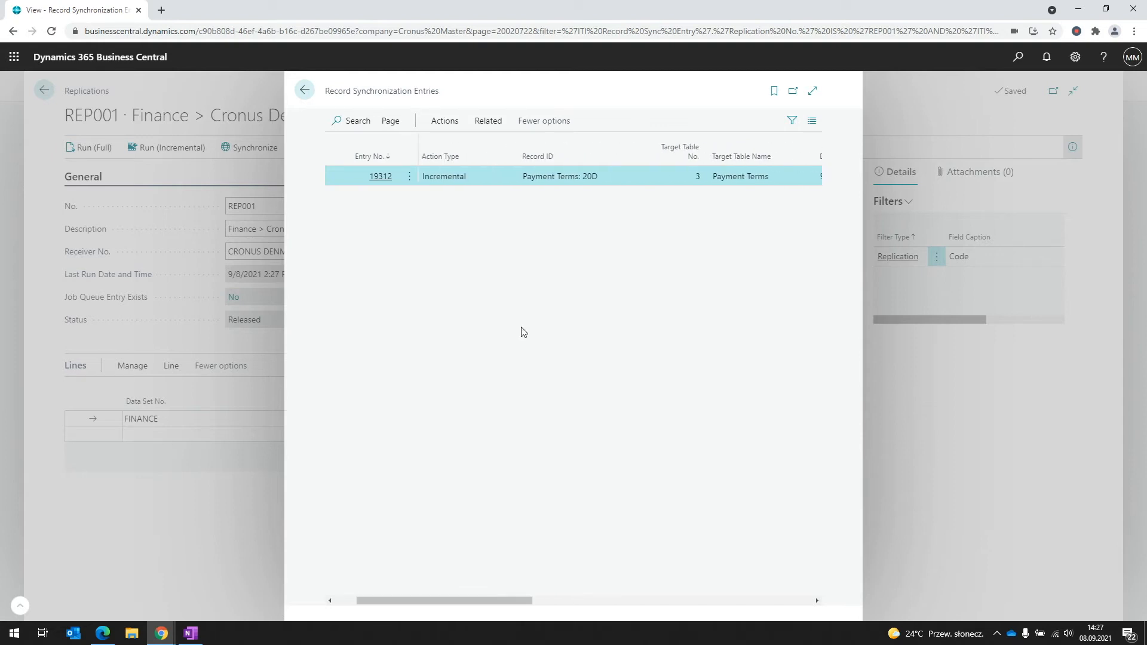
pyautogui.doubleClick(590, 176)
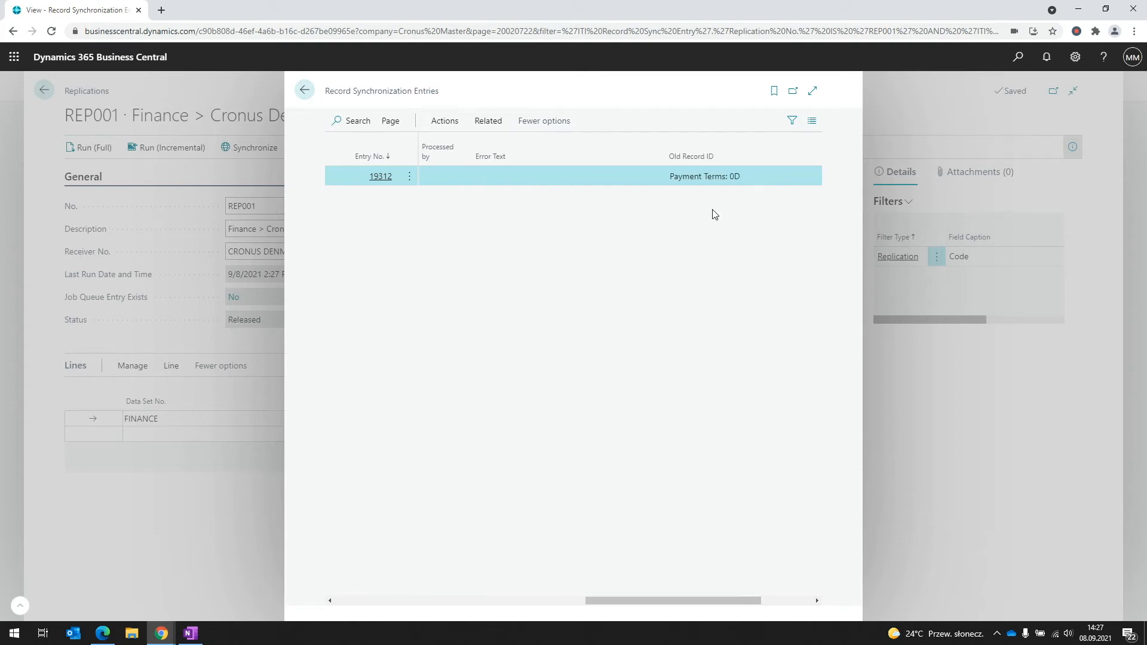
pyautogui.moveTo(704, 179)
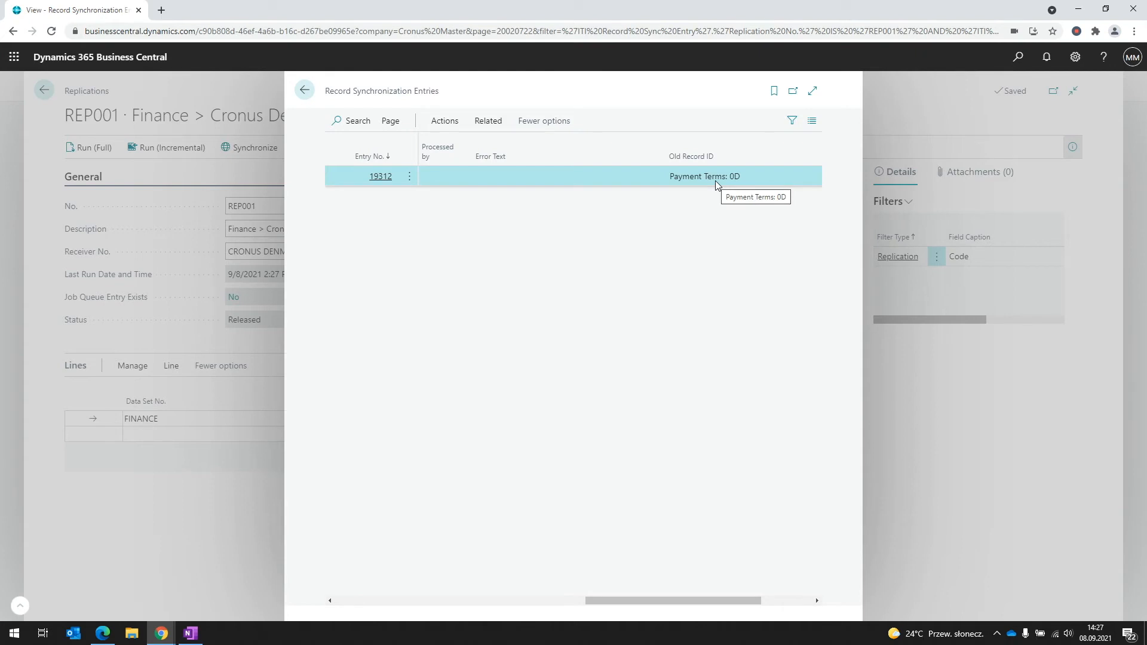
pyautogui.click(304, 90)
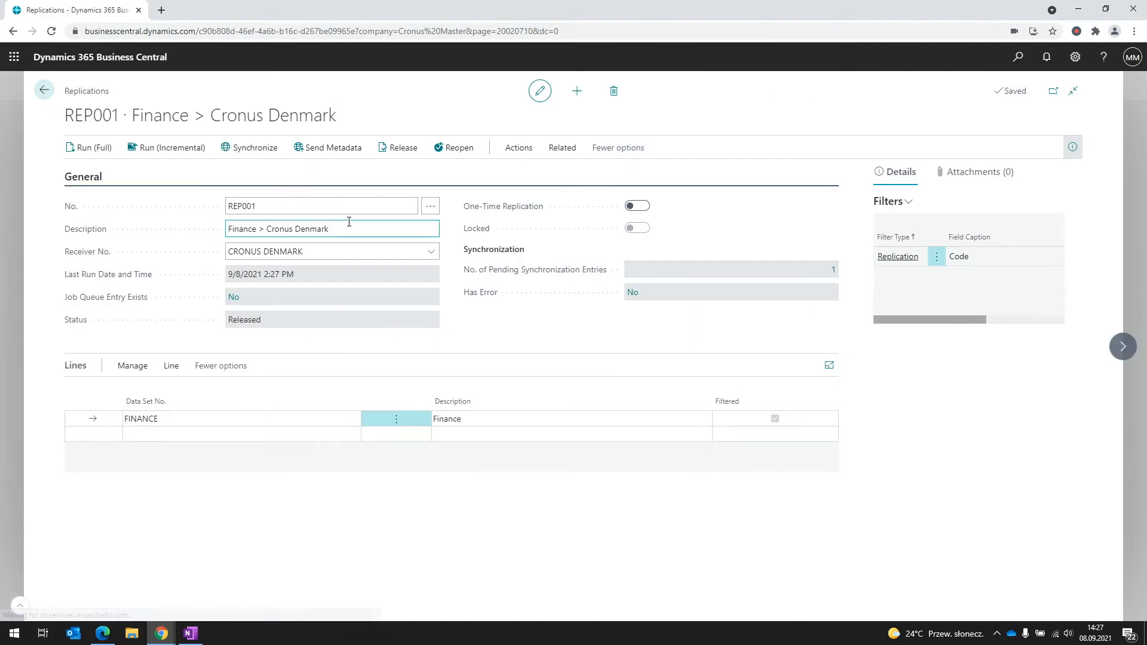
pyautogui.moveTo(255, 147)
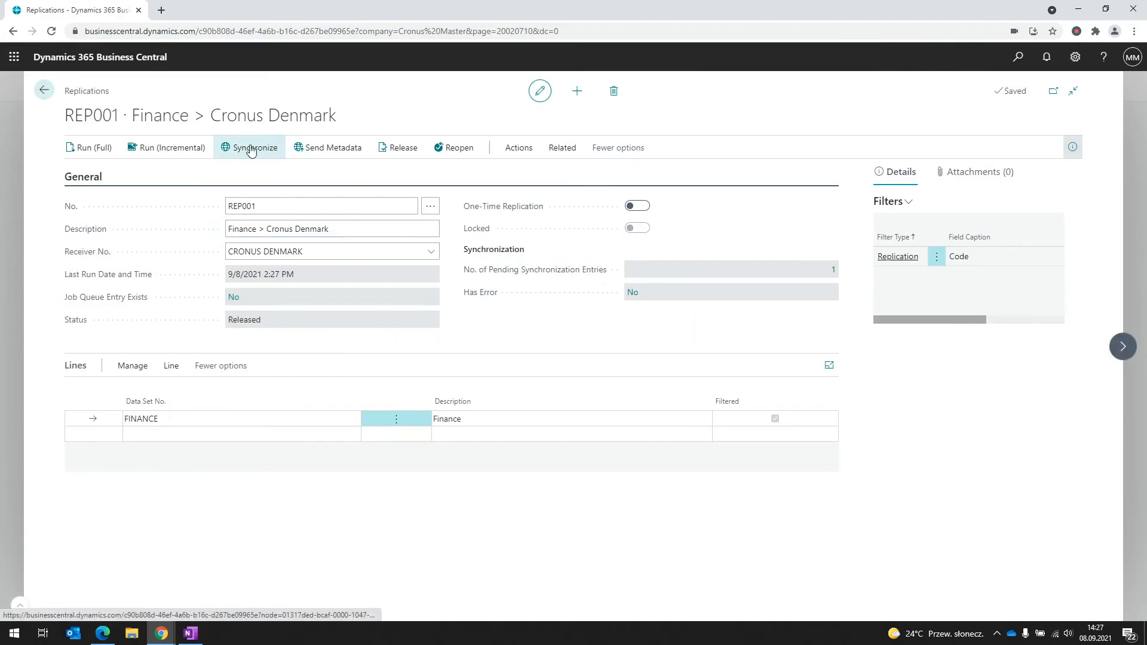
# Step: Synchronize REP001 and verify payment term 20D appears in the Payment Terms list
pyautogui.click(254, 147)
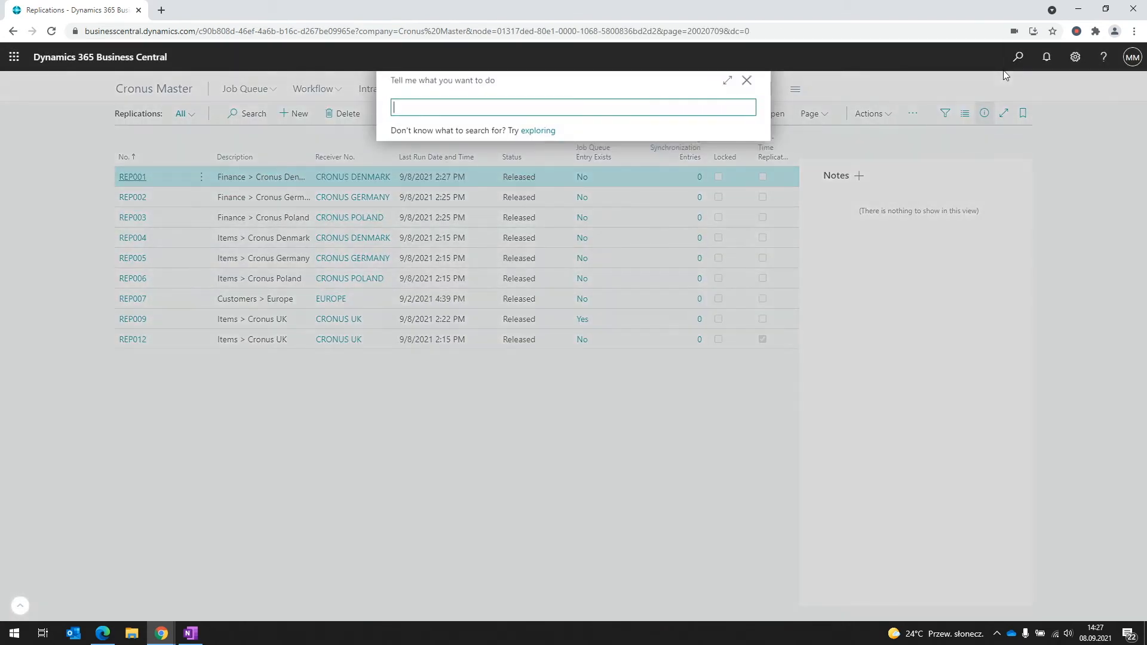
pyautogui.write('payment terms')
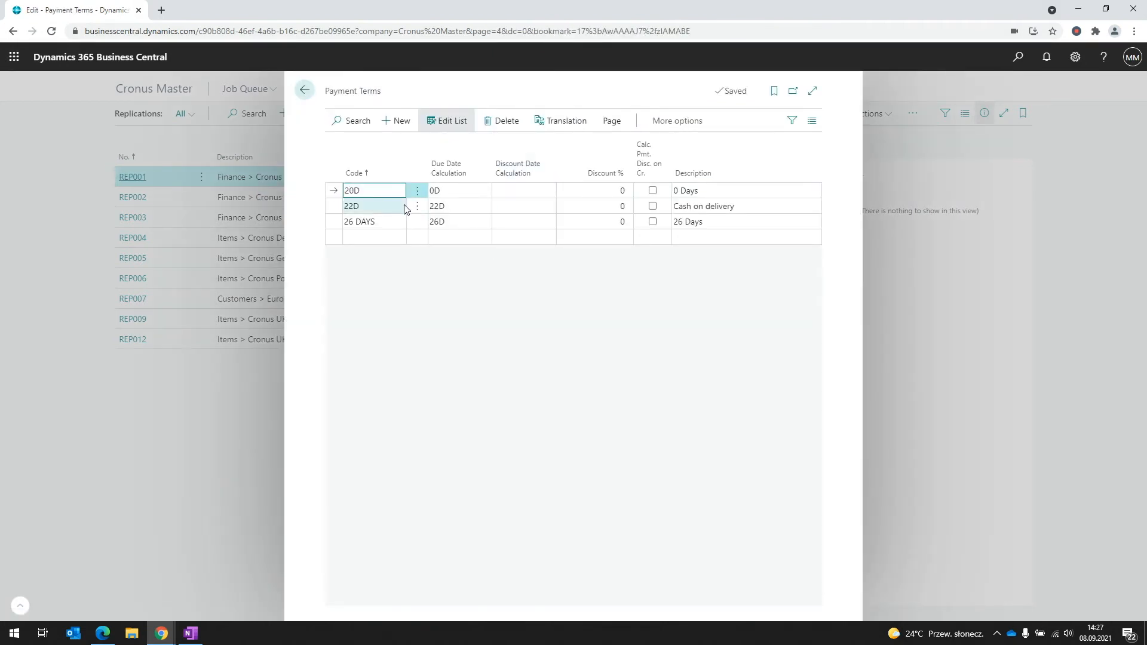
pyautogui.click(304, 90)
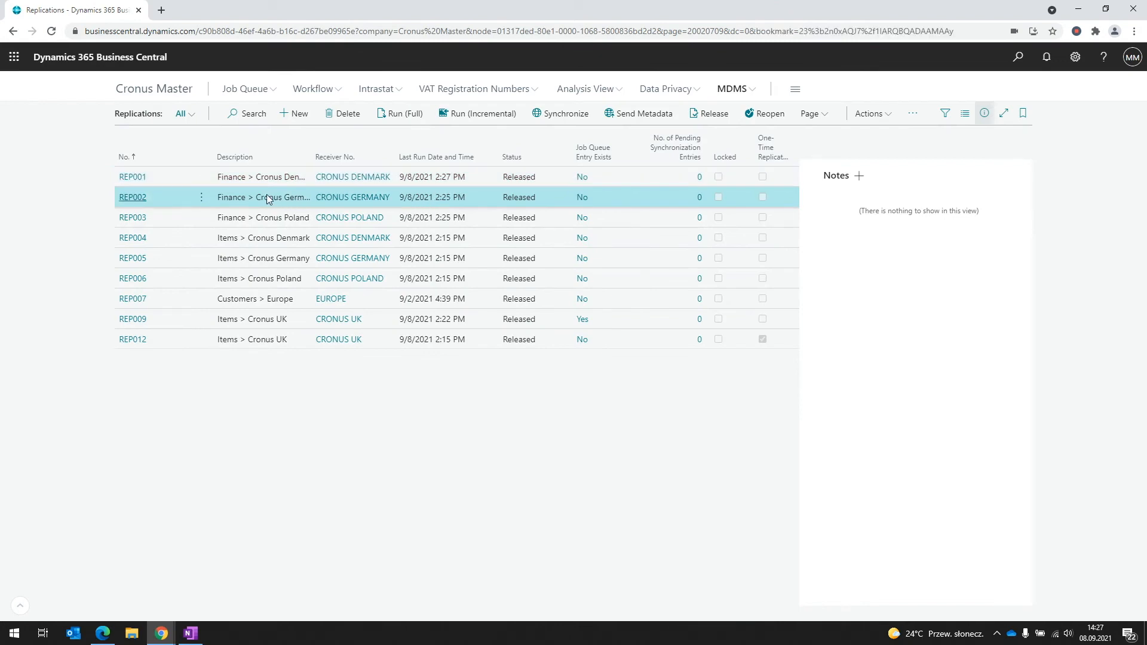
pyautogui.moveTo(262, 198)
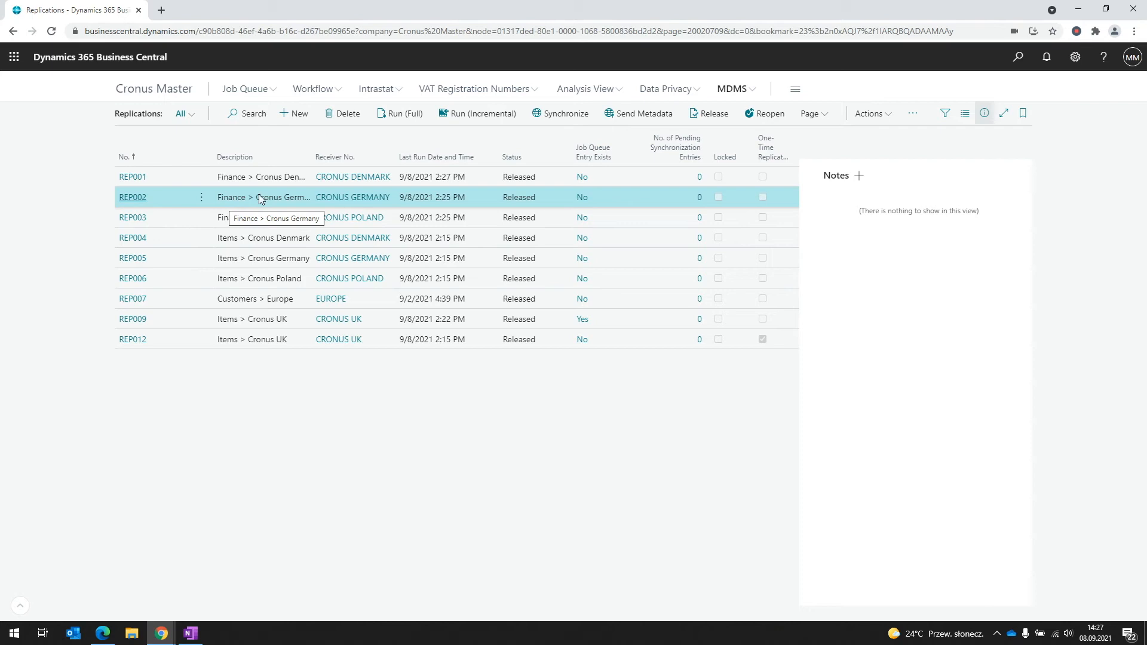
# Step: Open replication REP002 Finance > Cronus Germany and view its empty tracking log
pyautogui.click(133, 196)
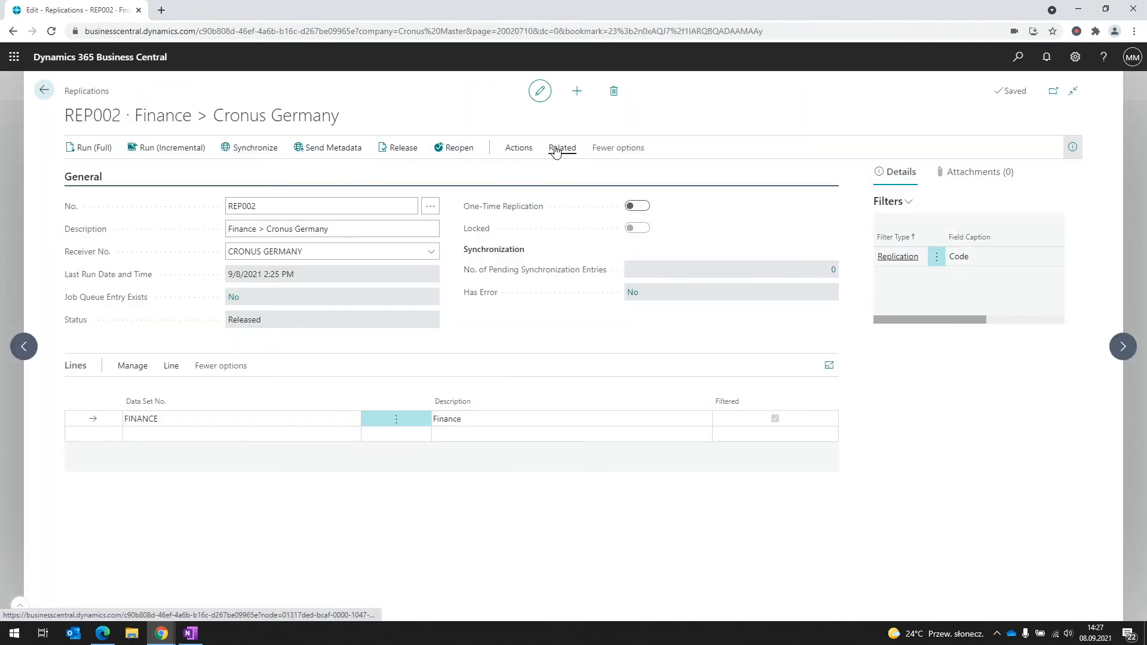
pyautogui.click(561, 147)
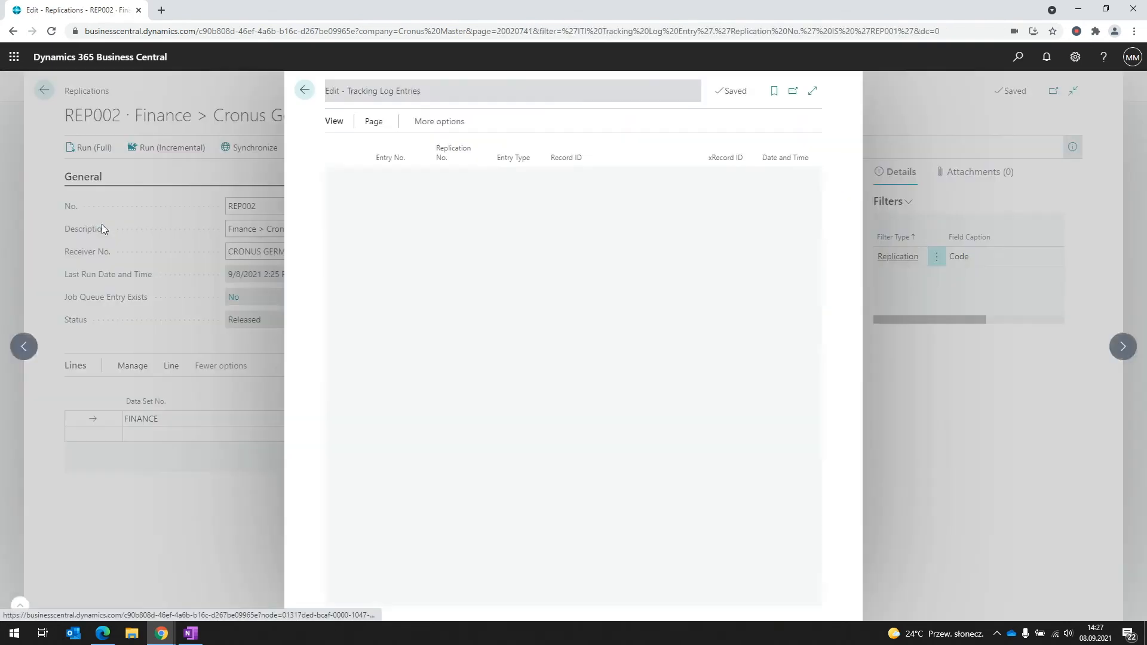
pyautogui.click(304, 90)
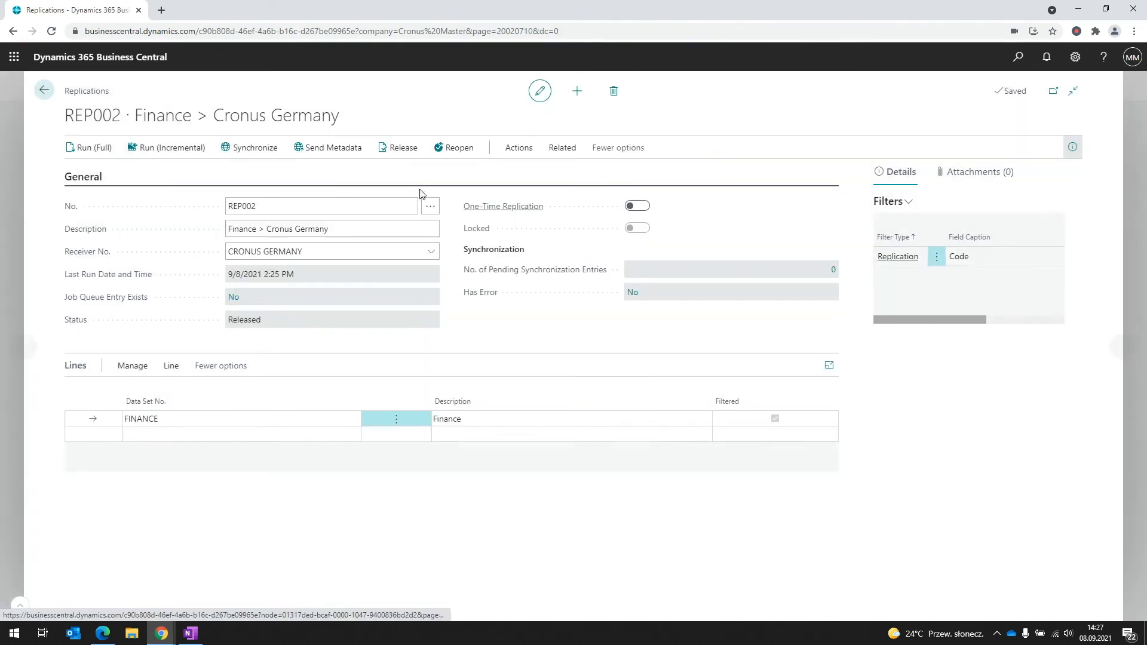
# Step: Dismiss REP002's rename warning, run incremental replication, then synchronize its pending entry
pyautogui.click(88, 147)
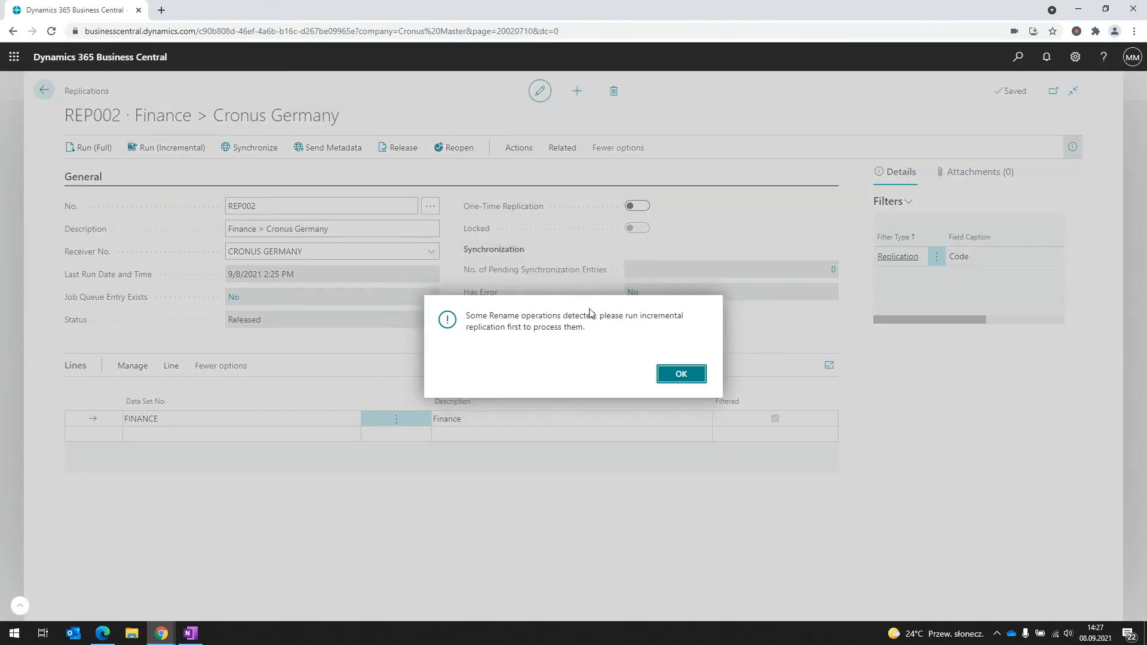
pyautogui.moveTo(581, 342)
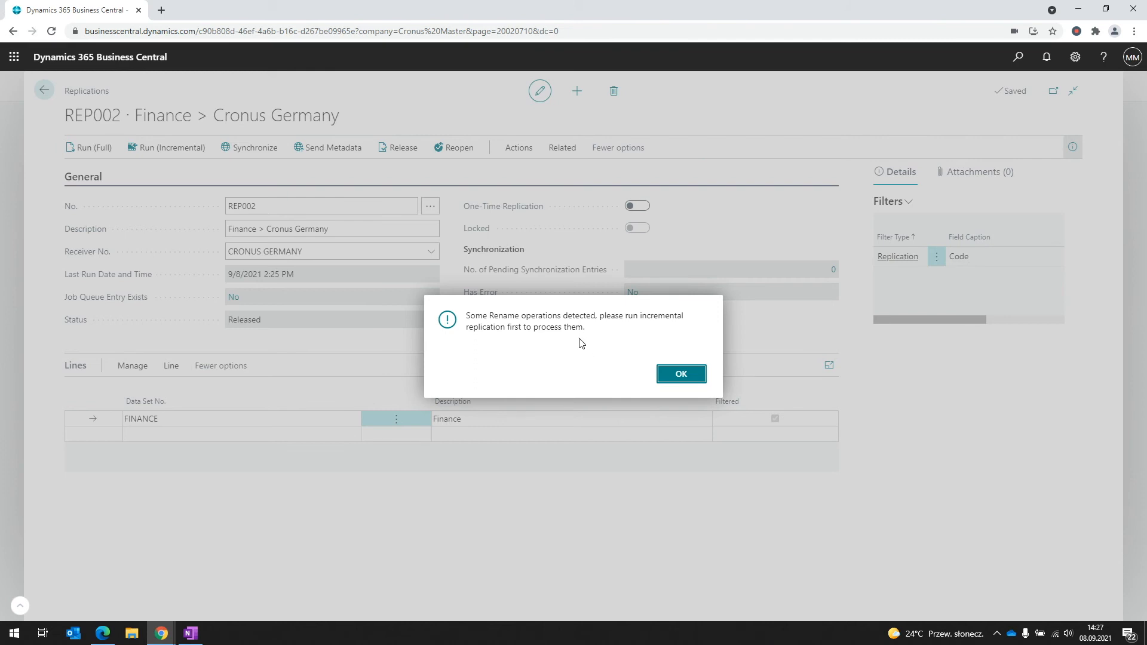
pyautogui.moveTo(586, 350)
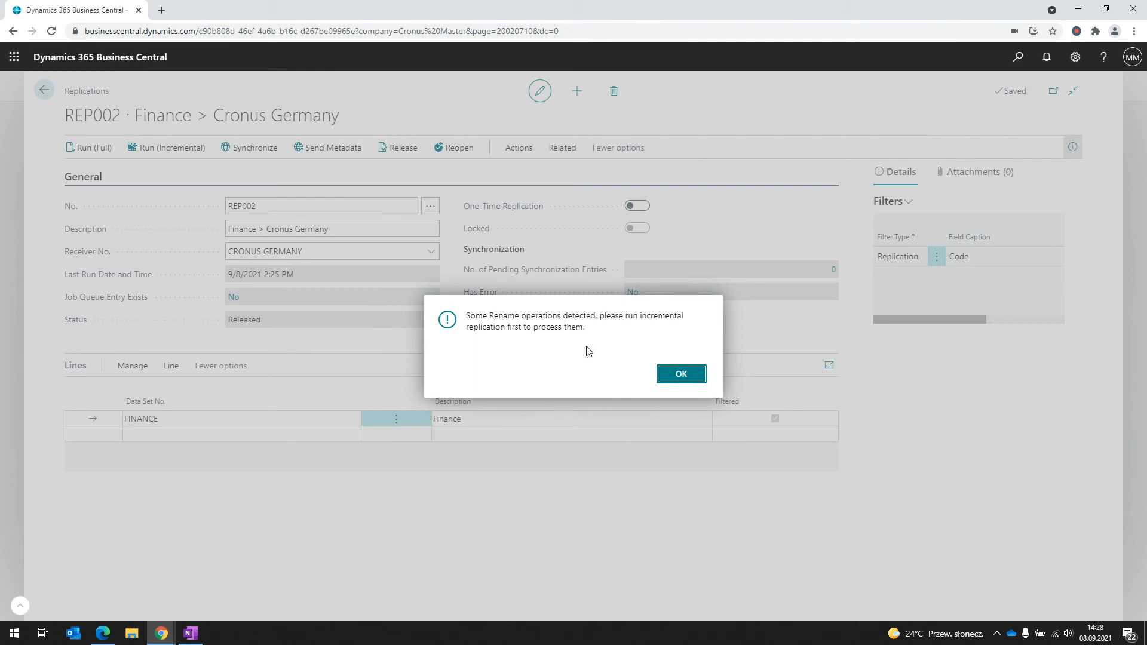
pyautogui.moveTo(687, 383)
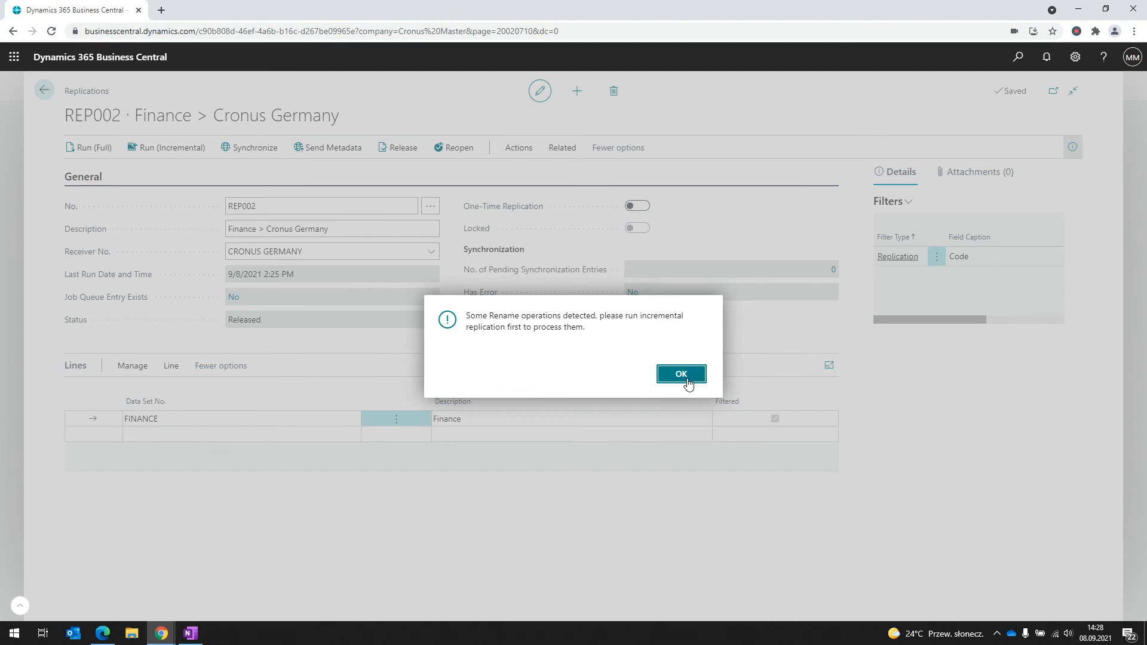
pyautogui.moveTo(681, 377)
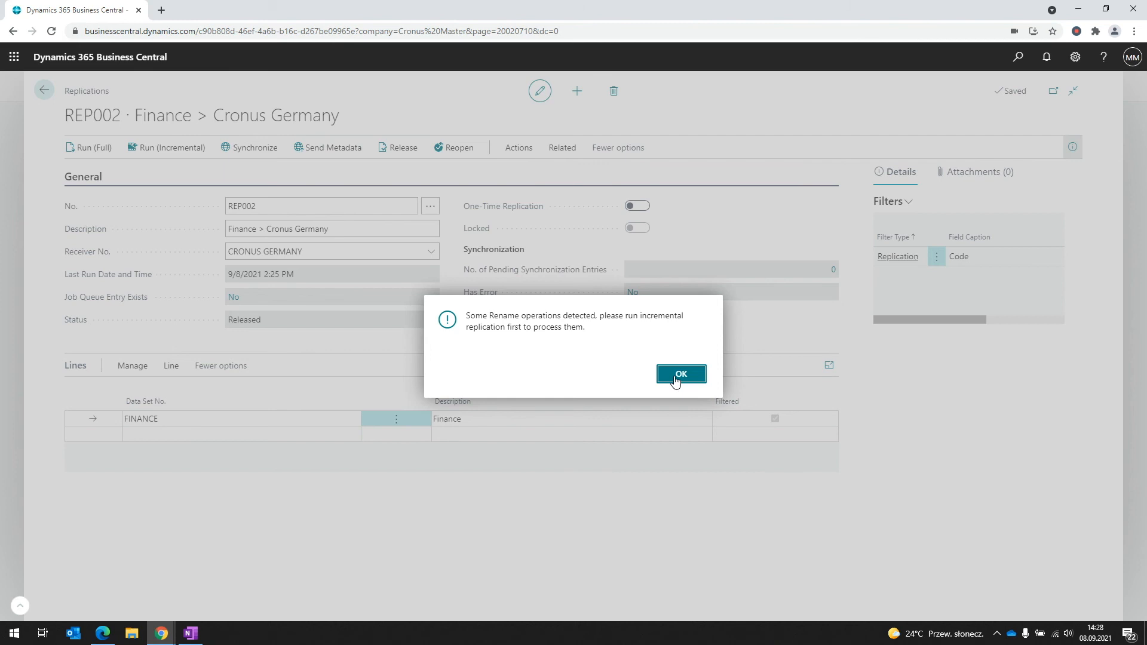
pyautogui.moveTo(679, 377)
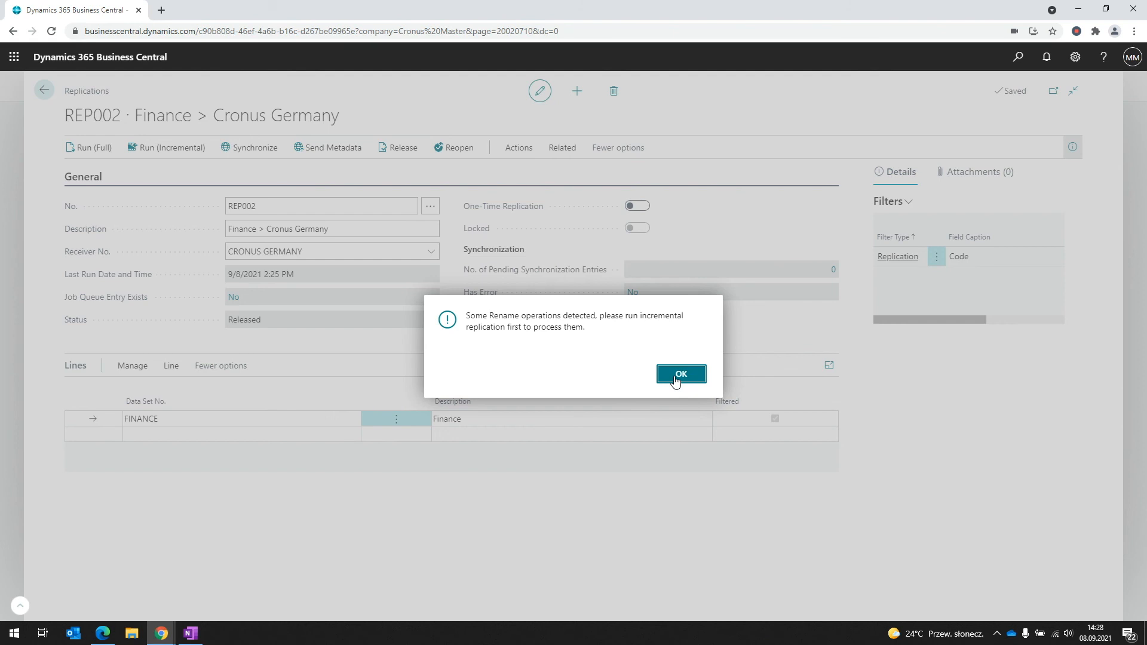
pyautogui.click(680, 374)
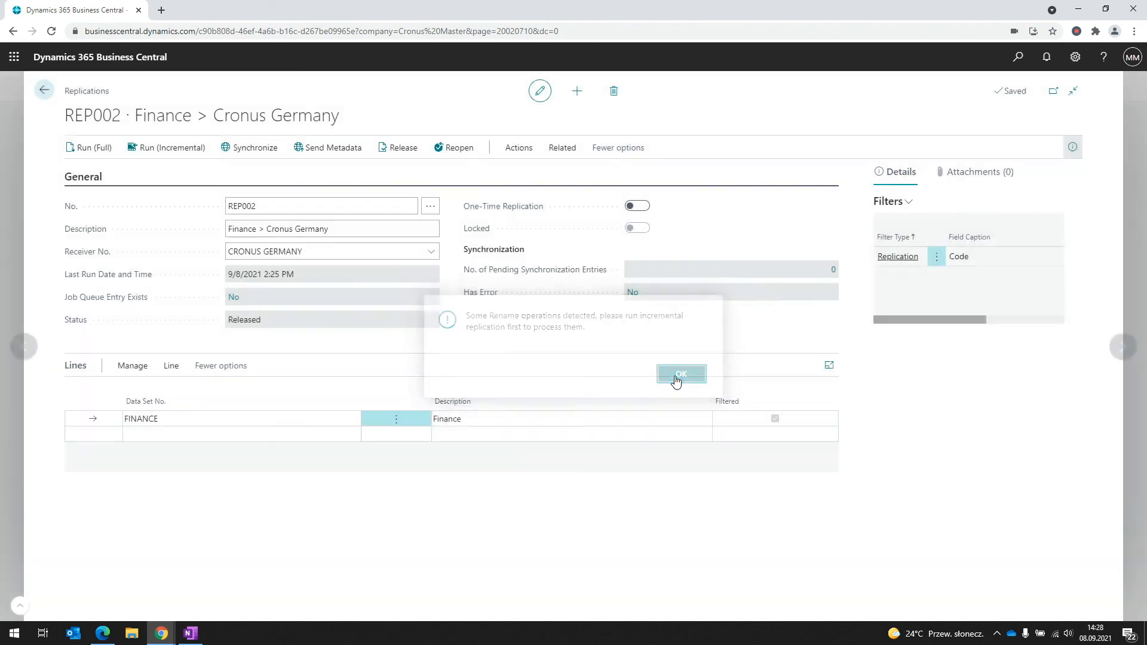
pyautogui.click(680, 374)
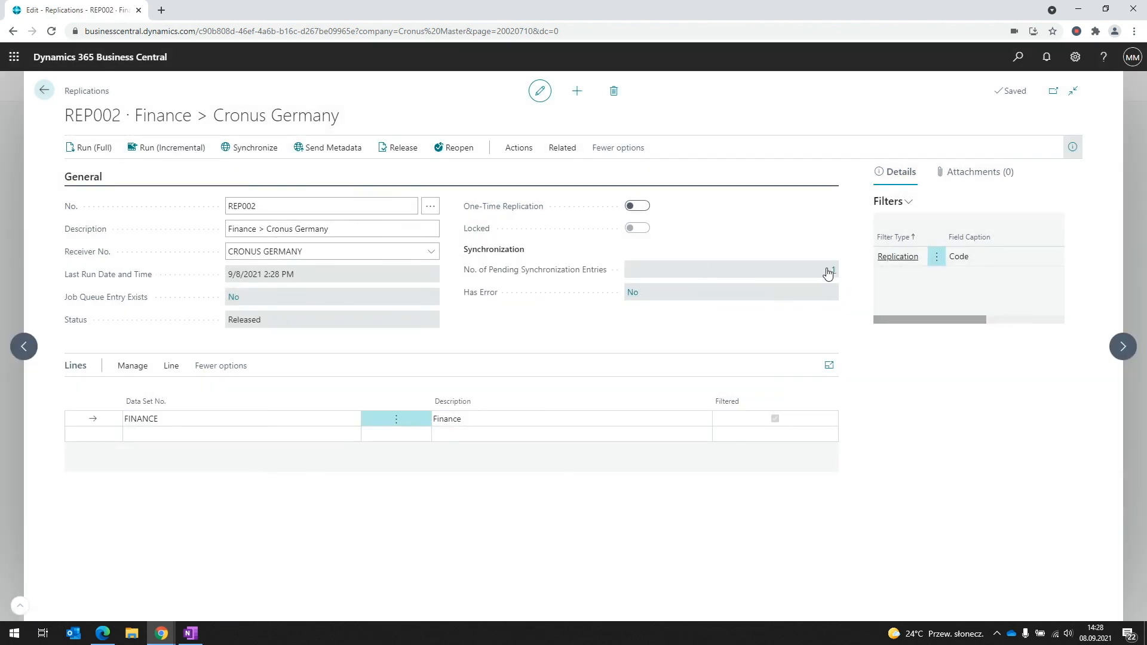
pyautogui.click(254, 147)
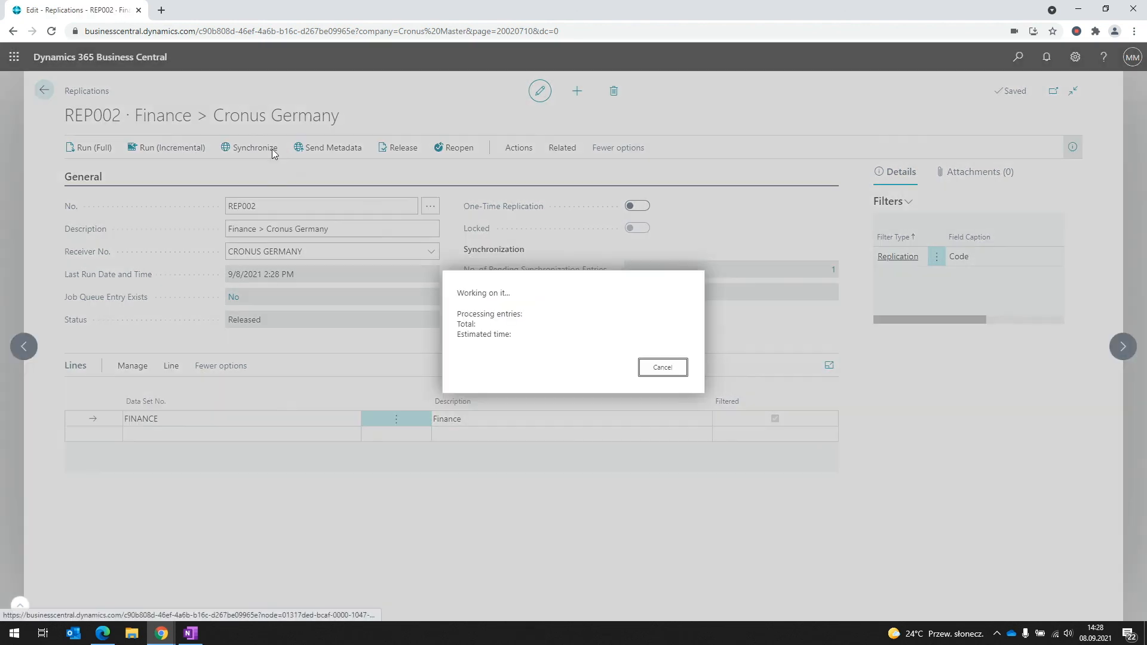